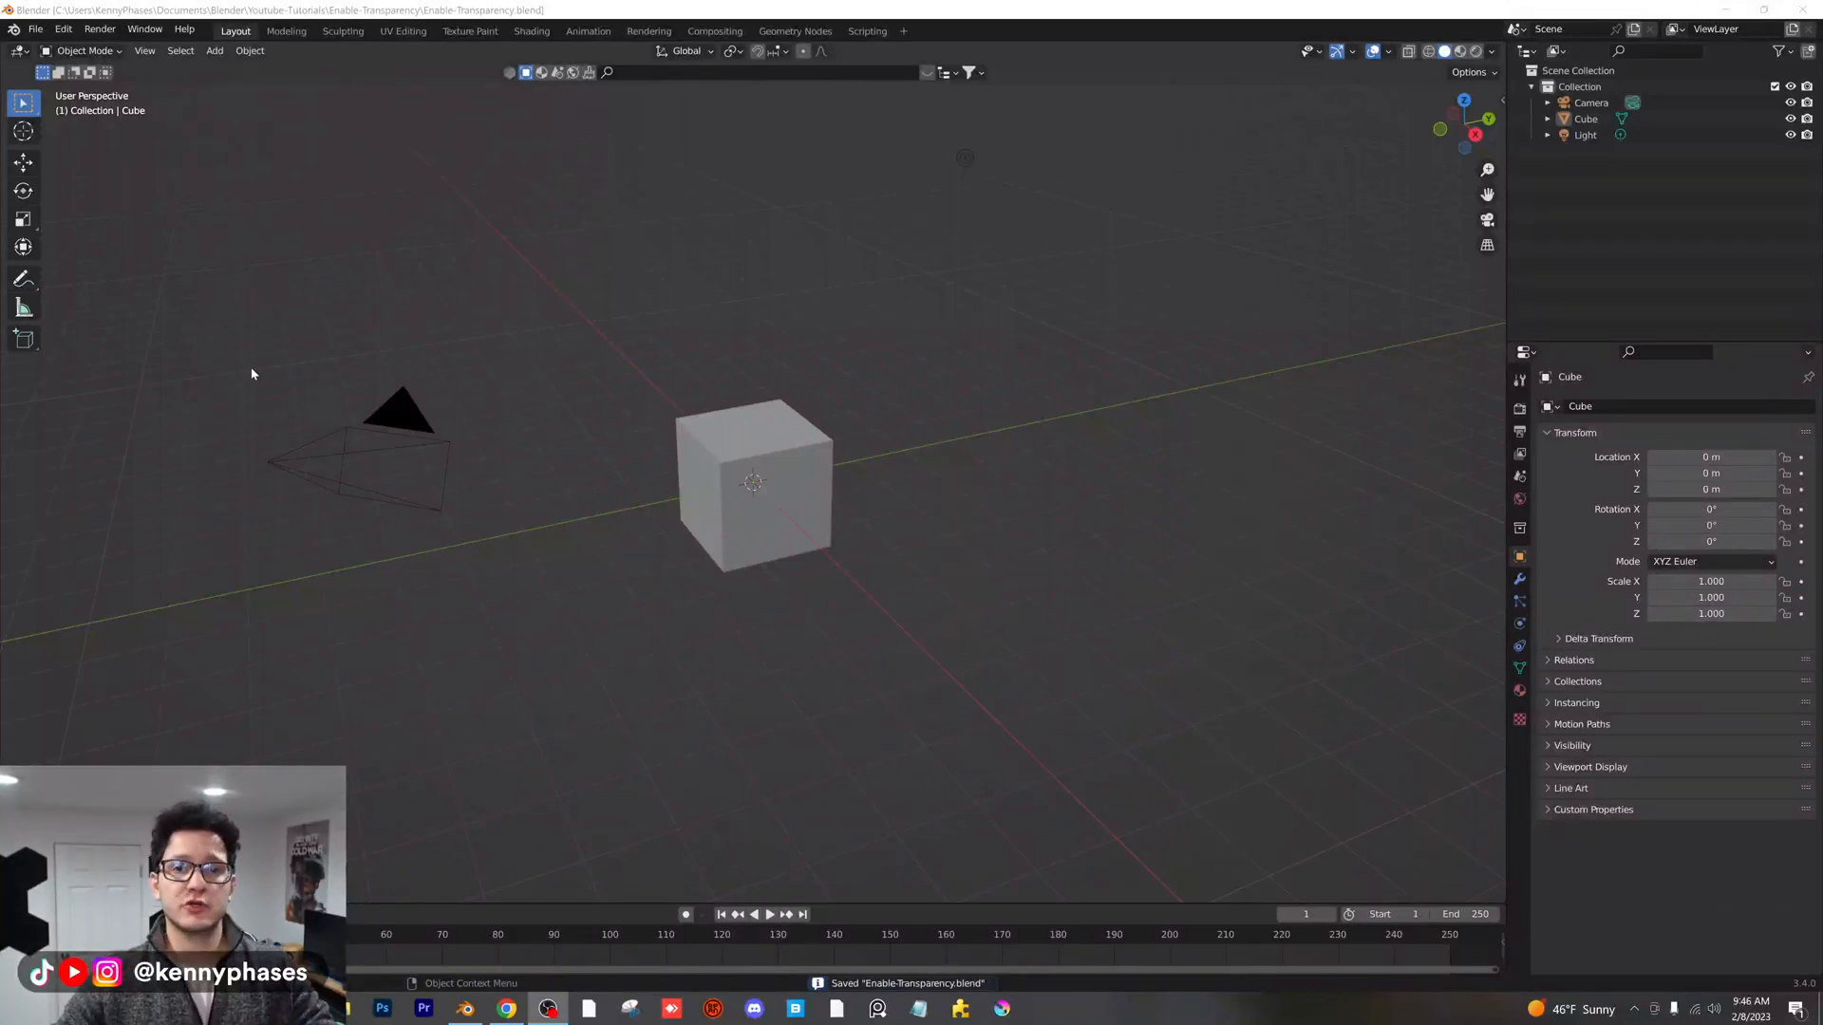
mouse_move(612, 368)
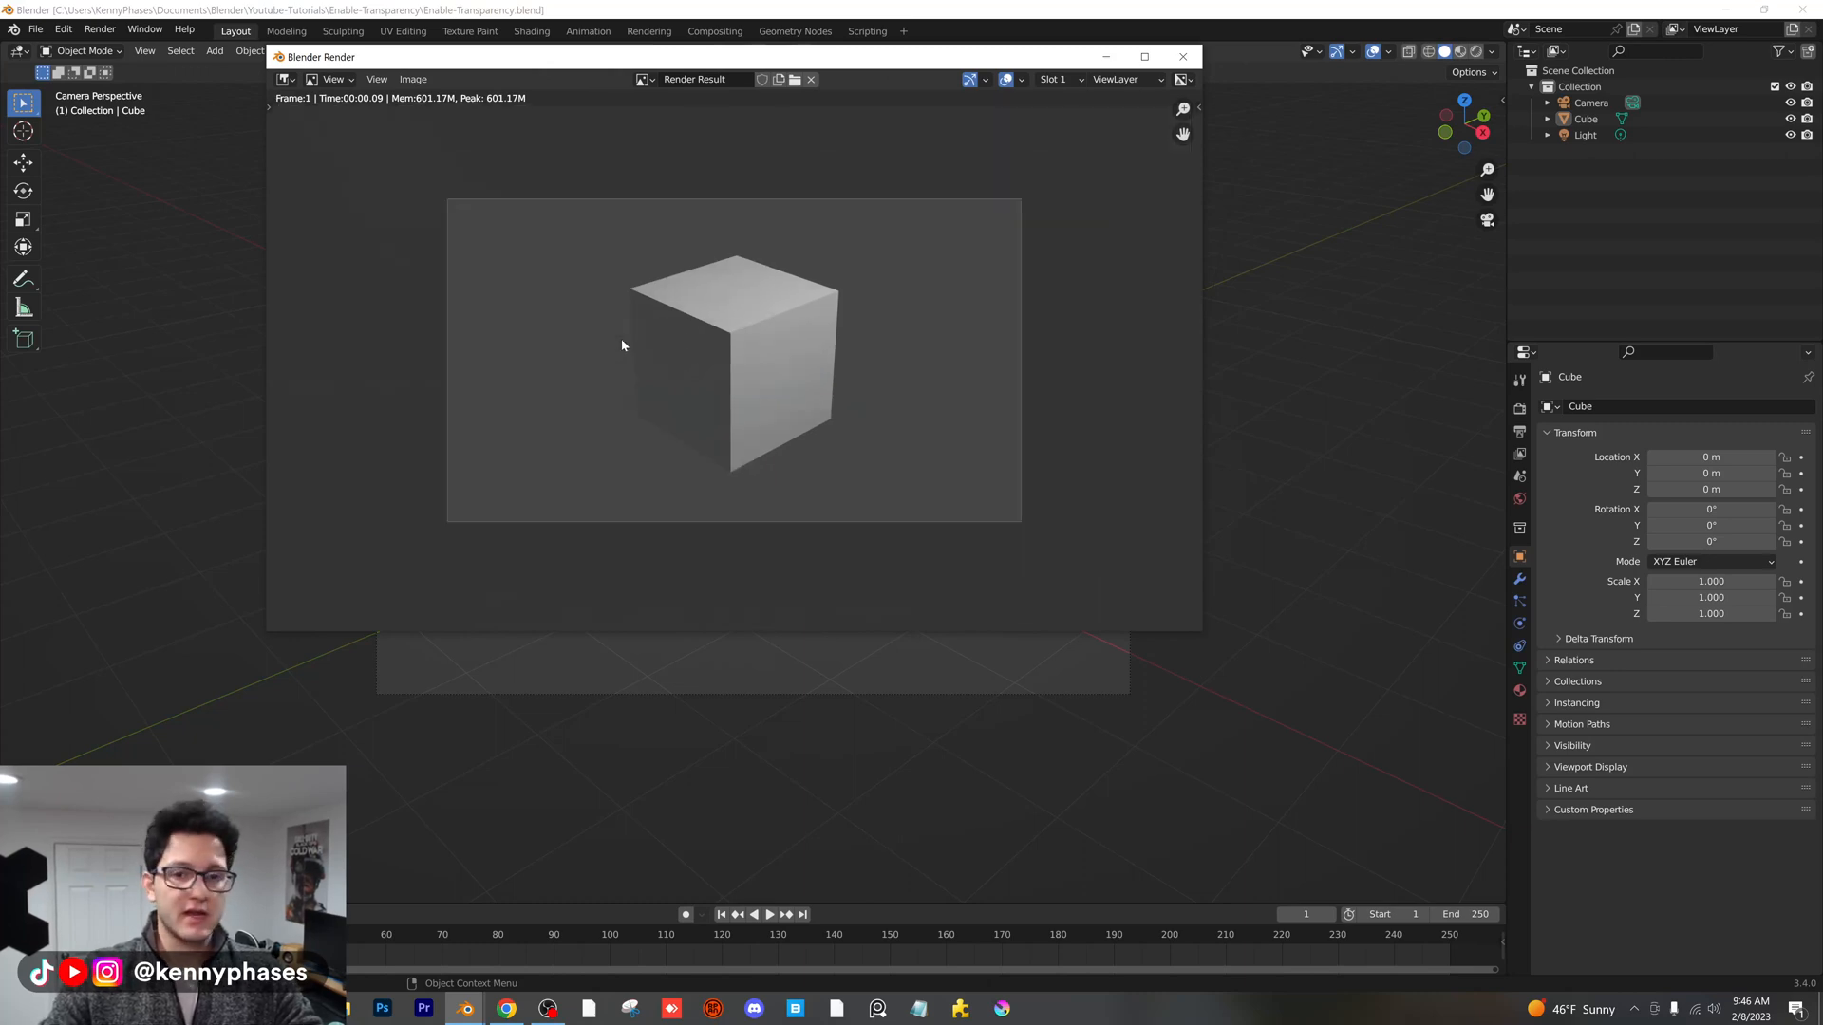
mouse_move(699, 354)
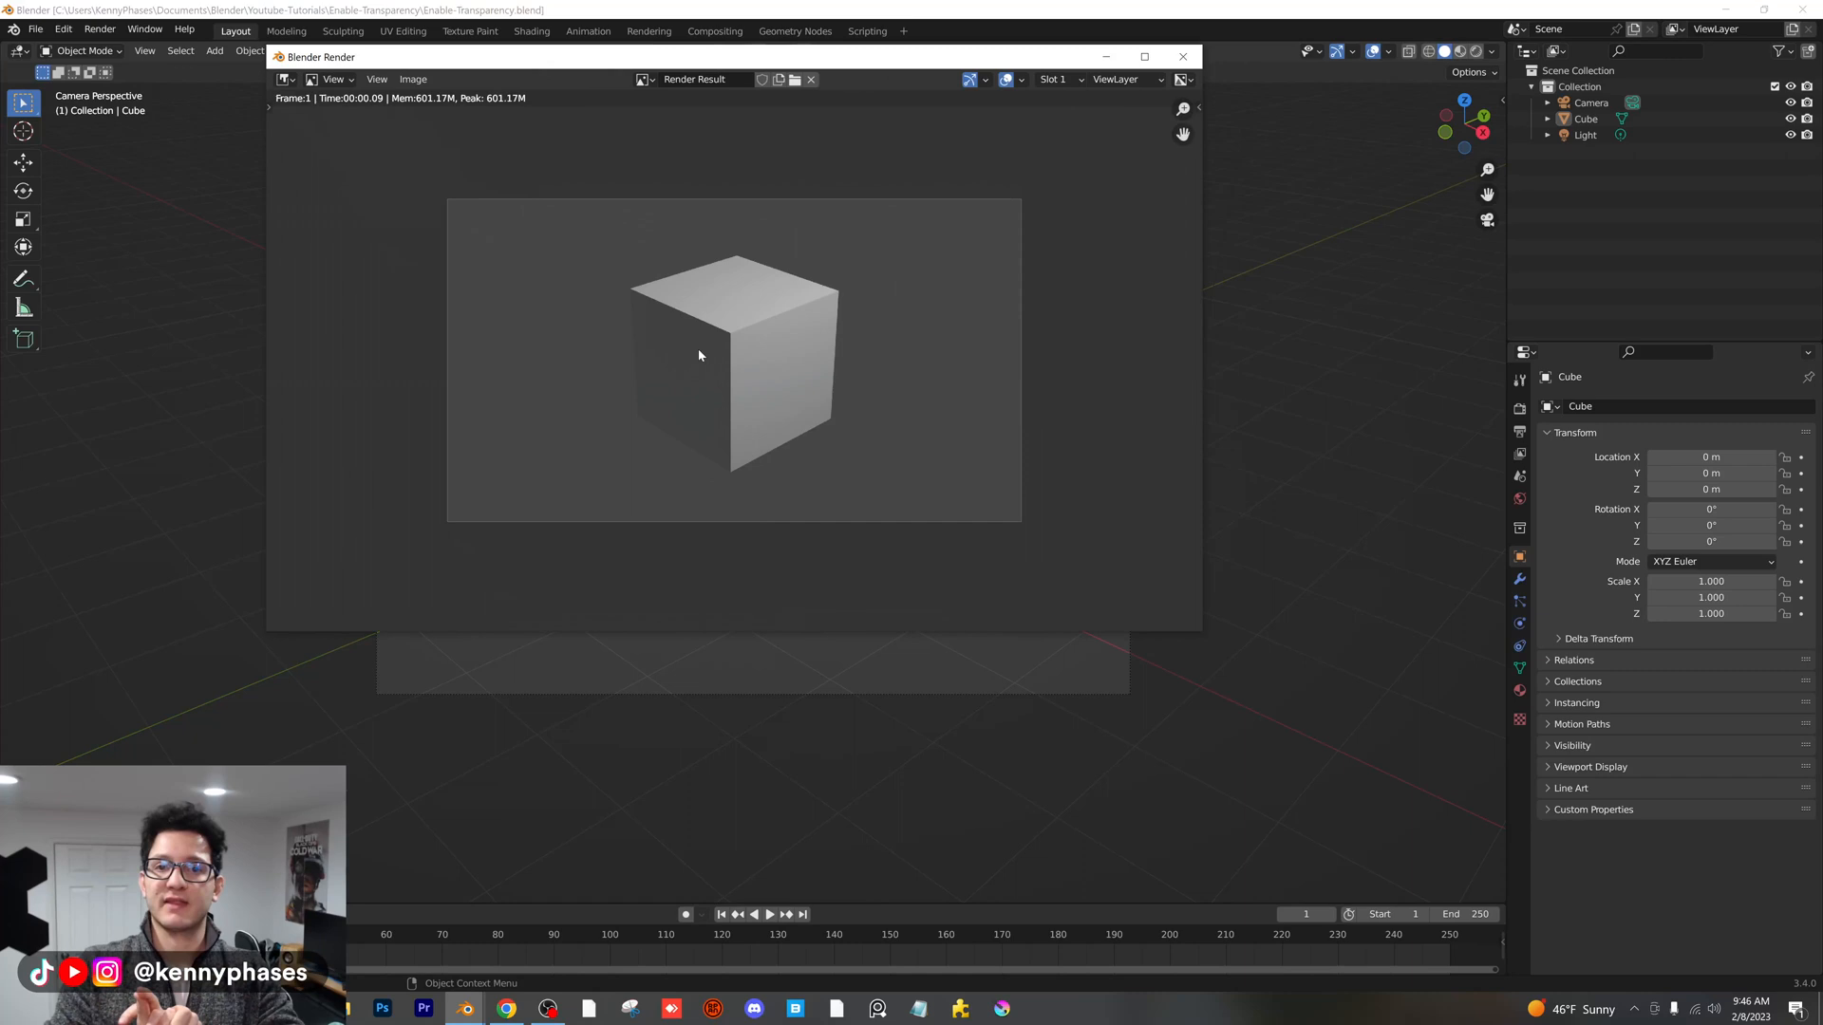
- Dismiss the render result and expand the Film panel in Render Properties
click(1183, 57)
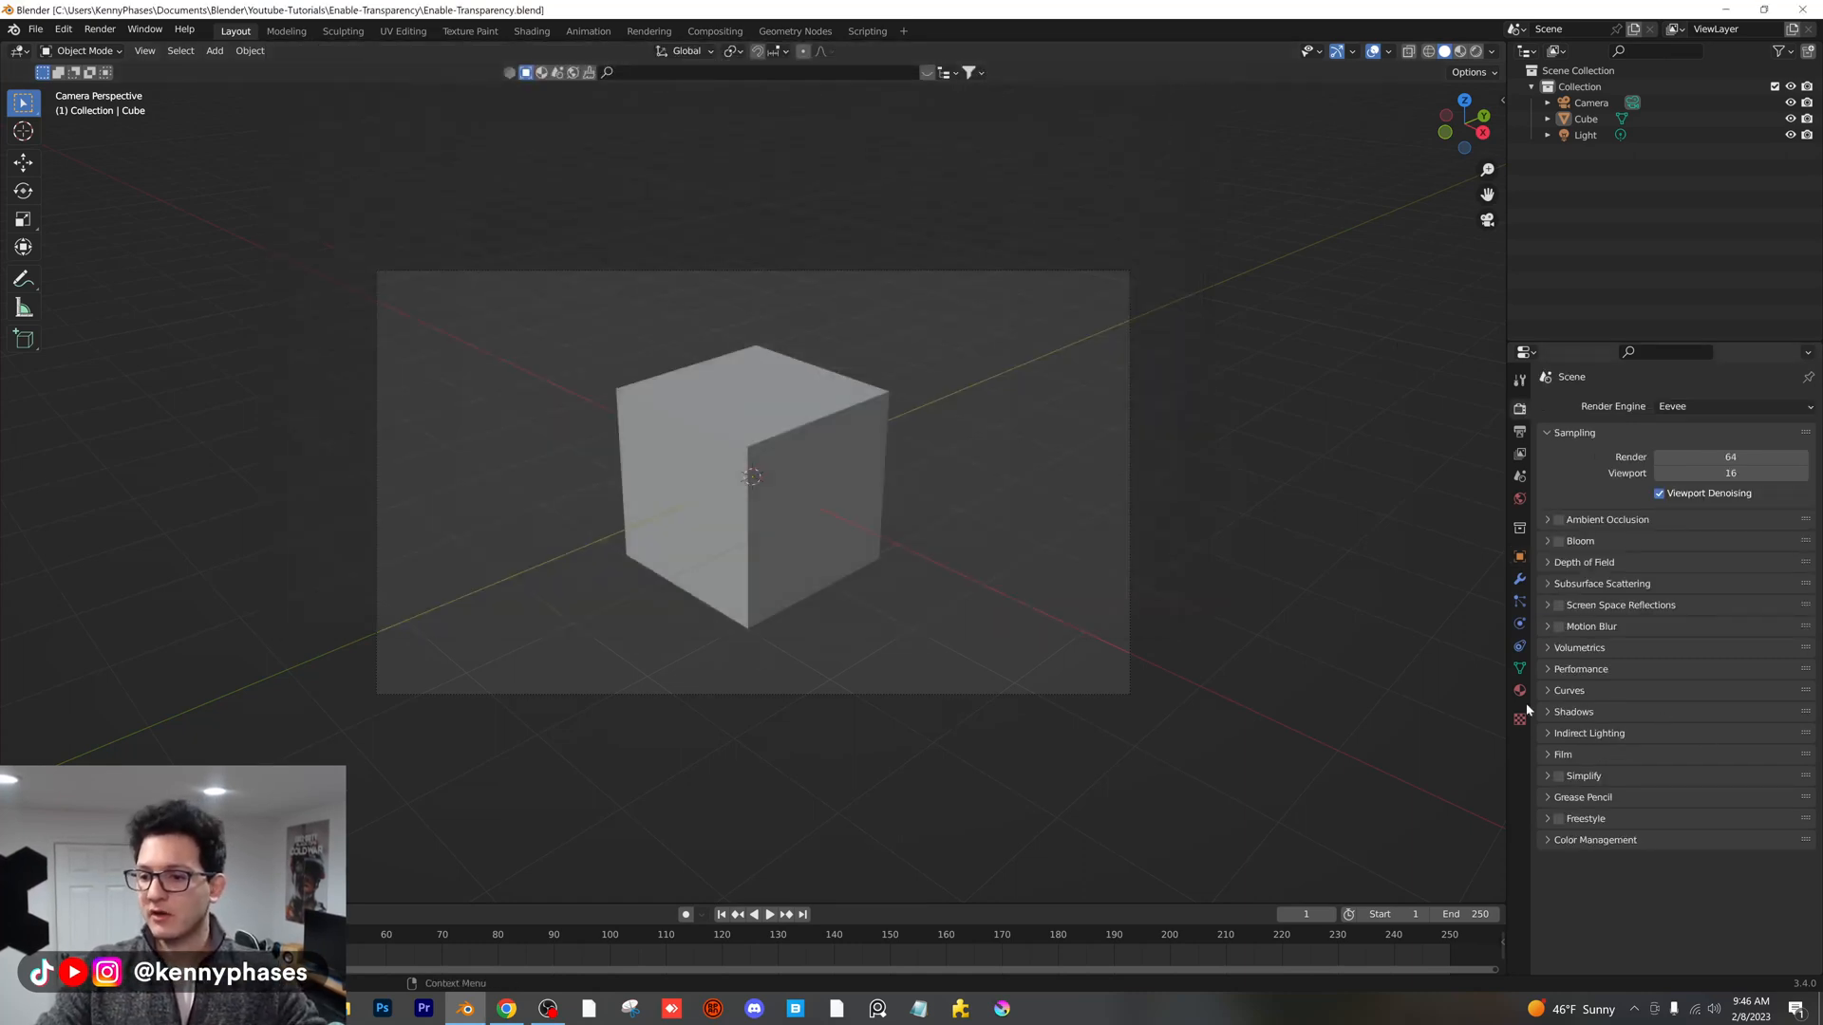
click(1564, 753)
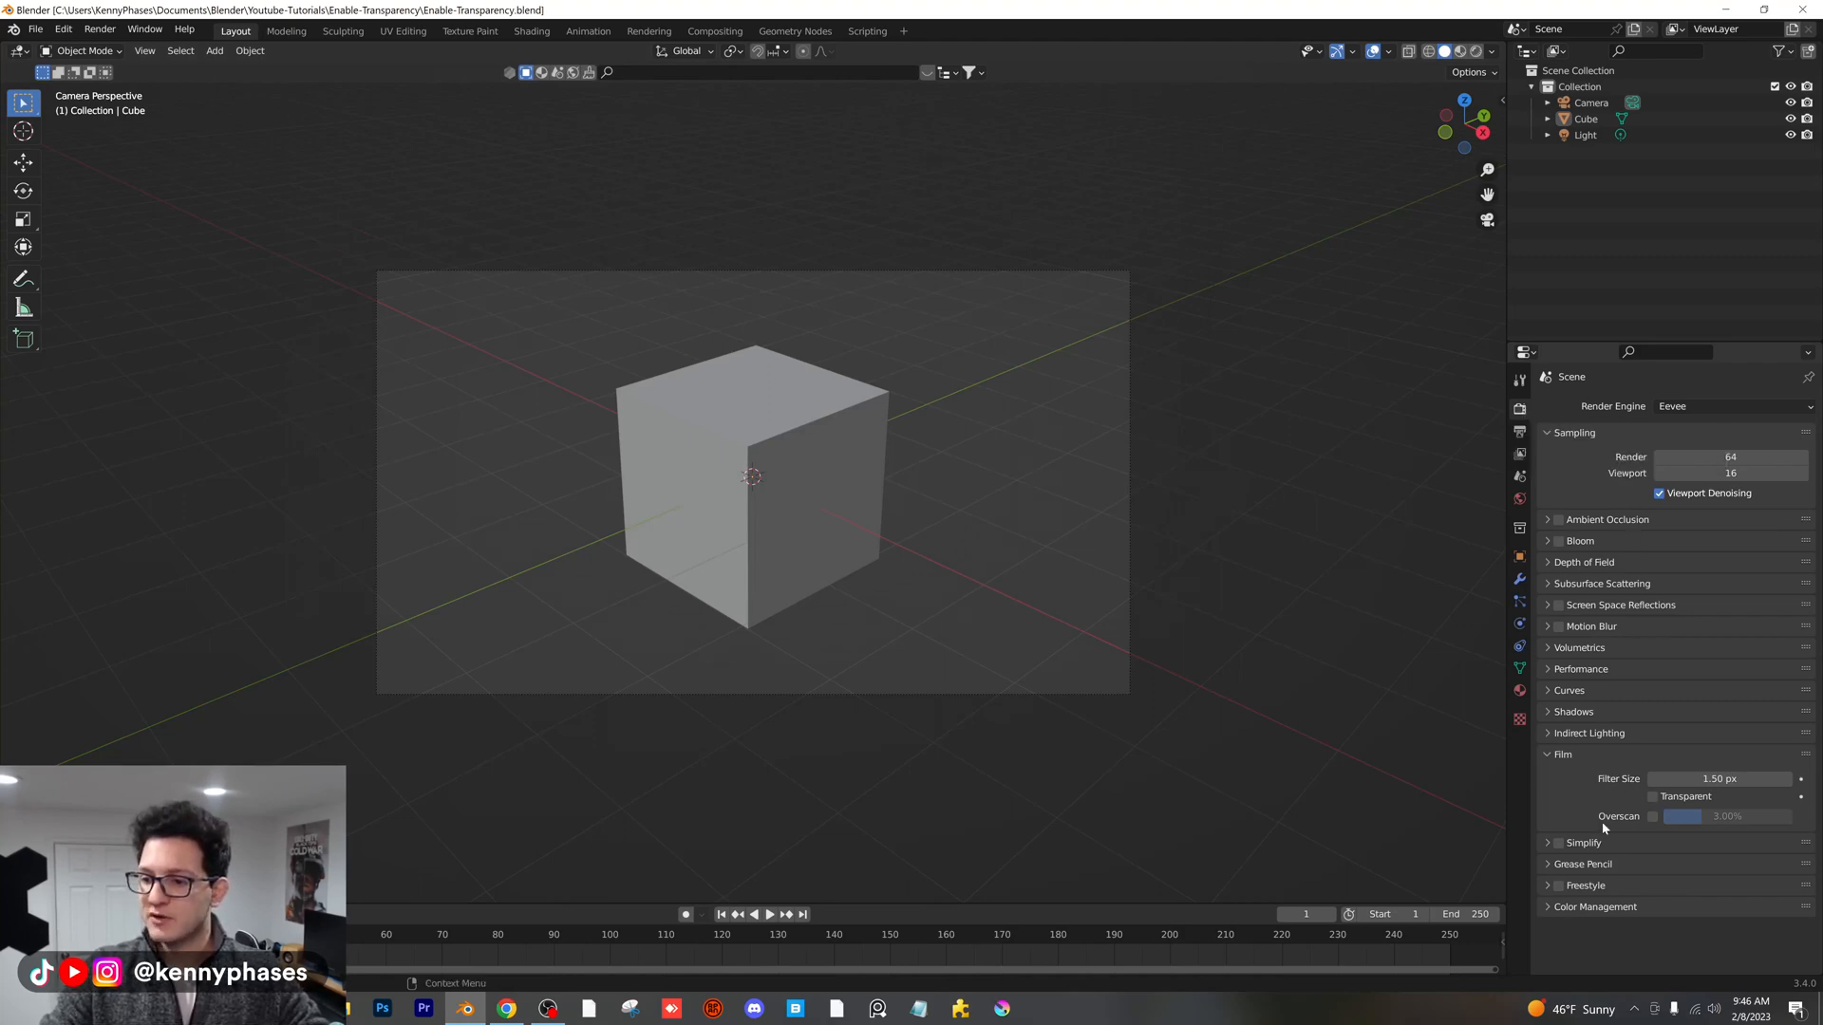
click(1654, 797)
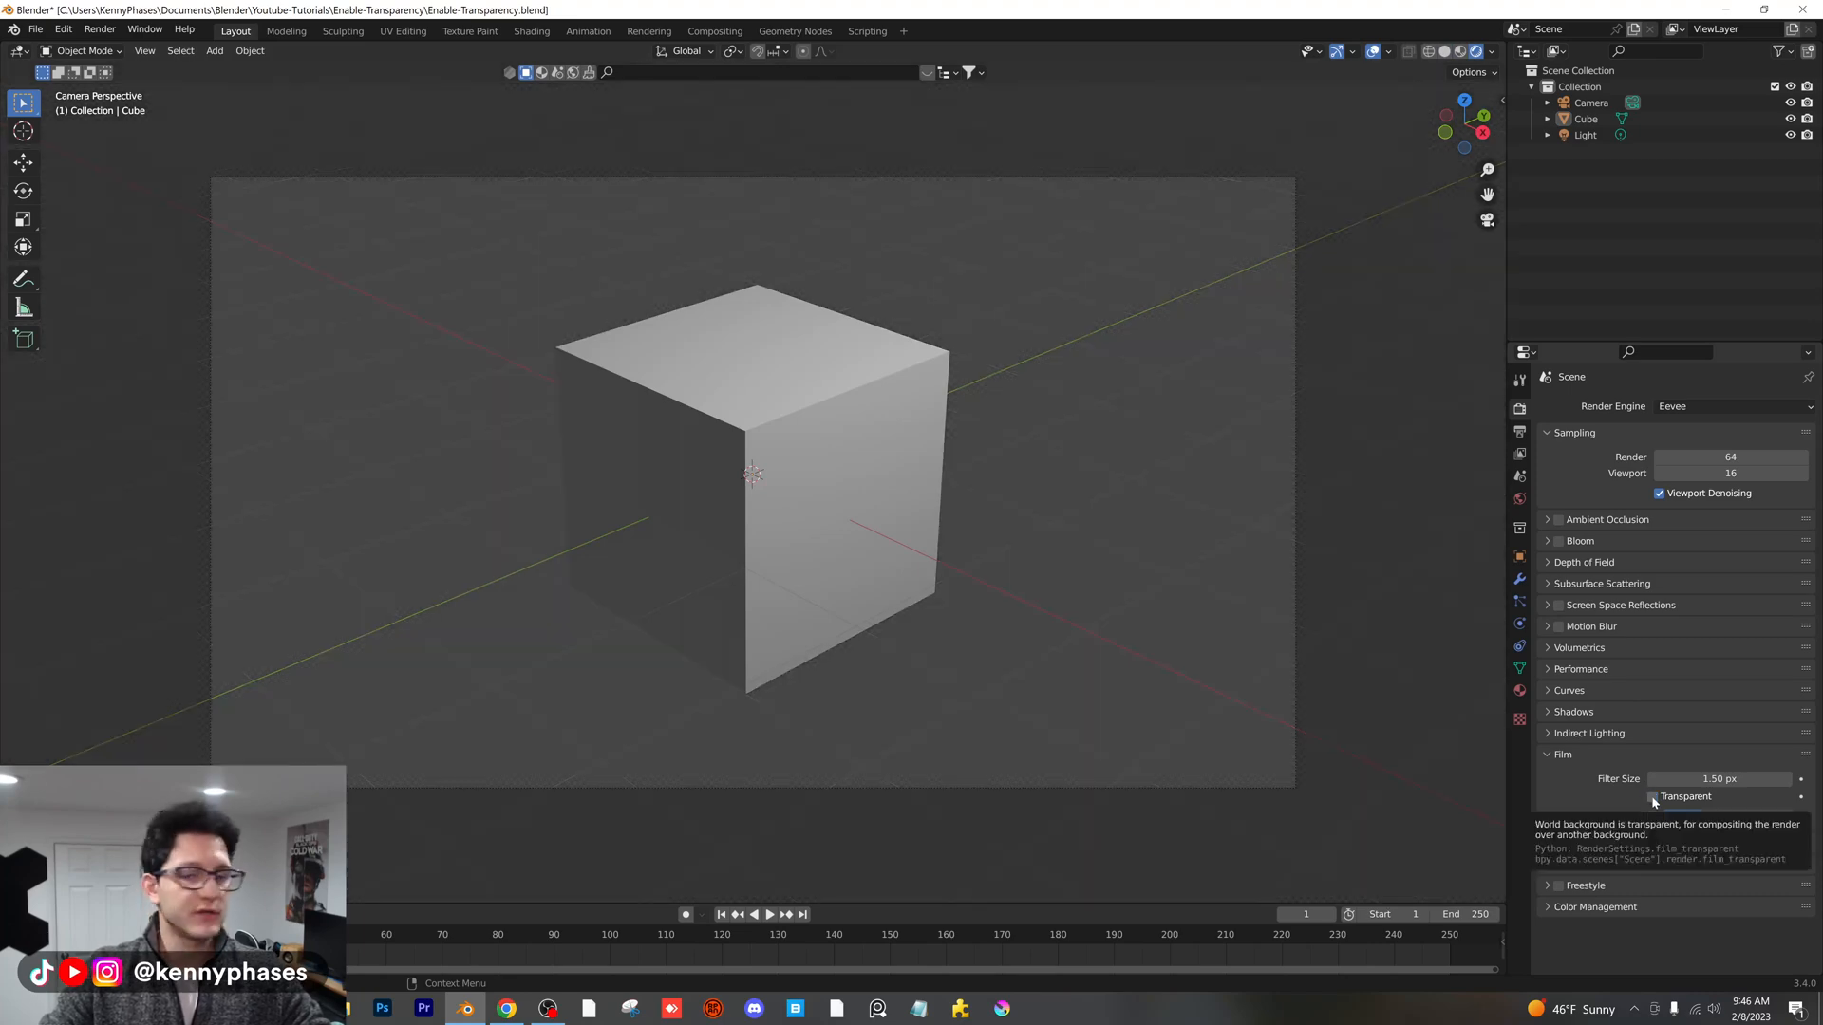
- Tick the Film Transparent option for a checkered transparent background
click(1652, 797)
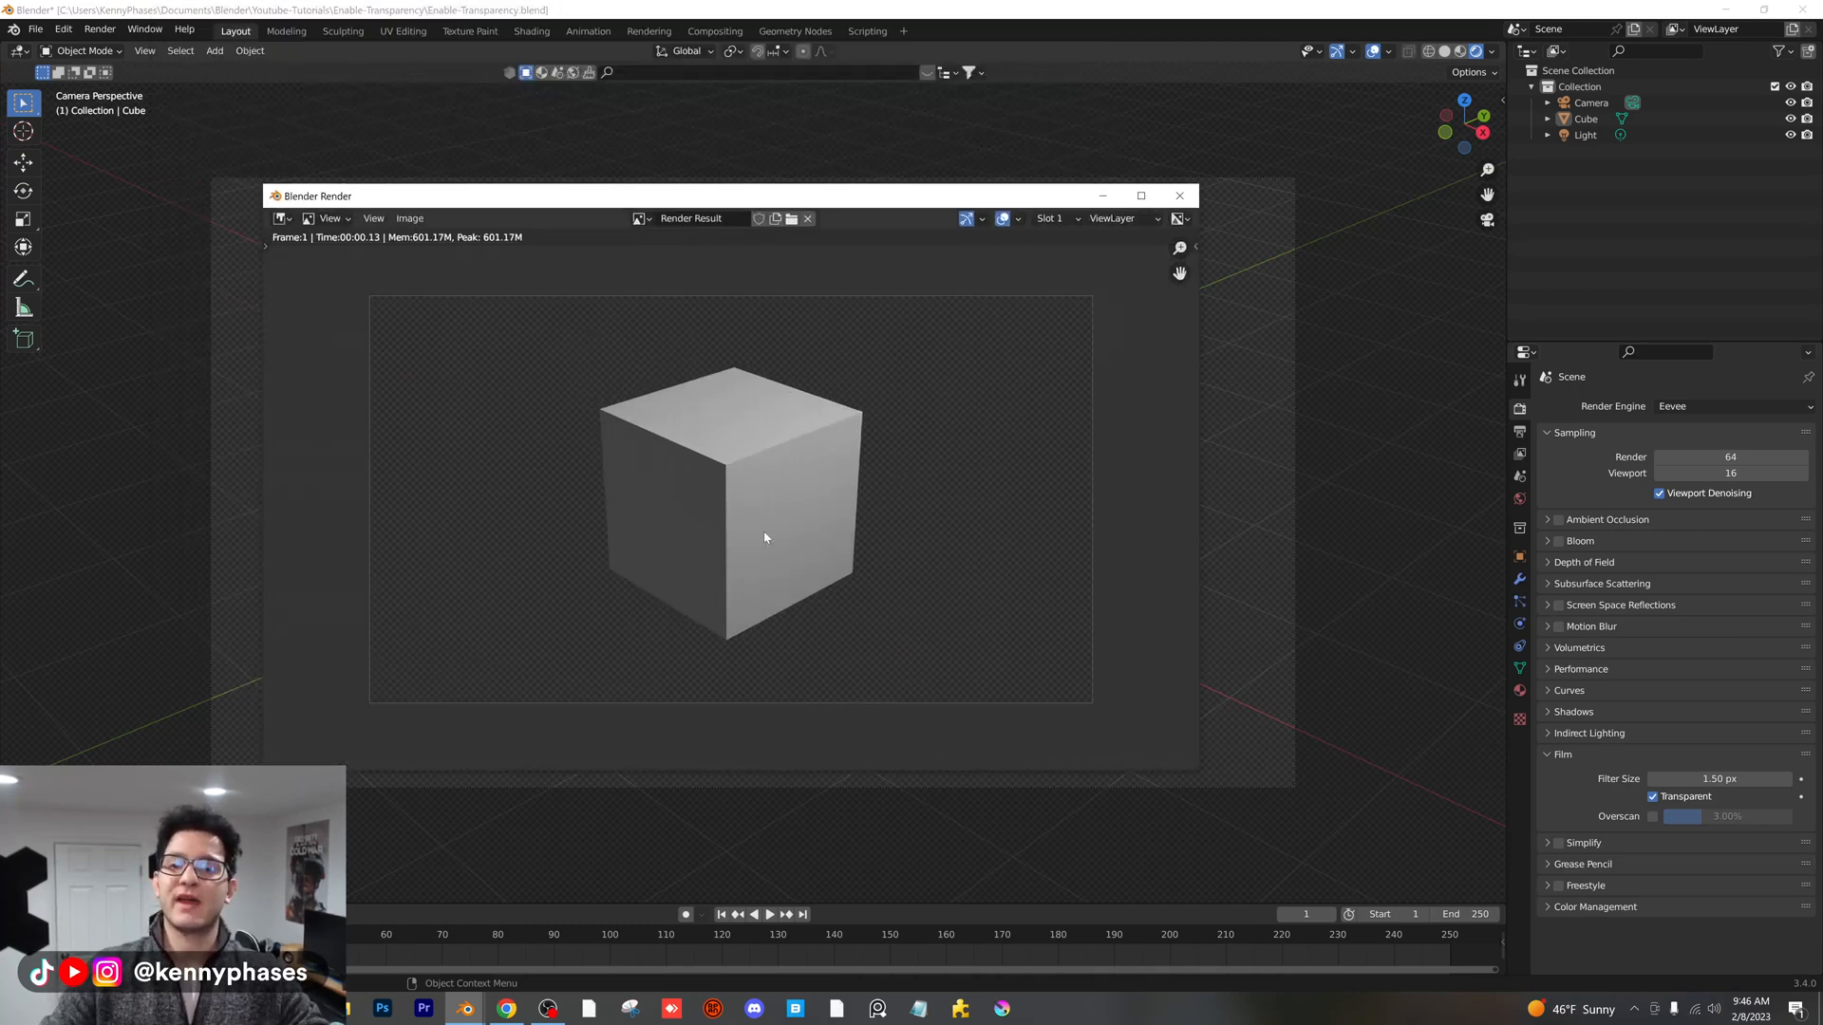
mouse_move(918, 440)
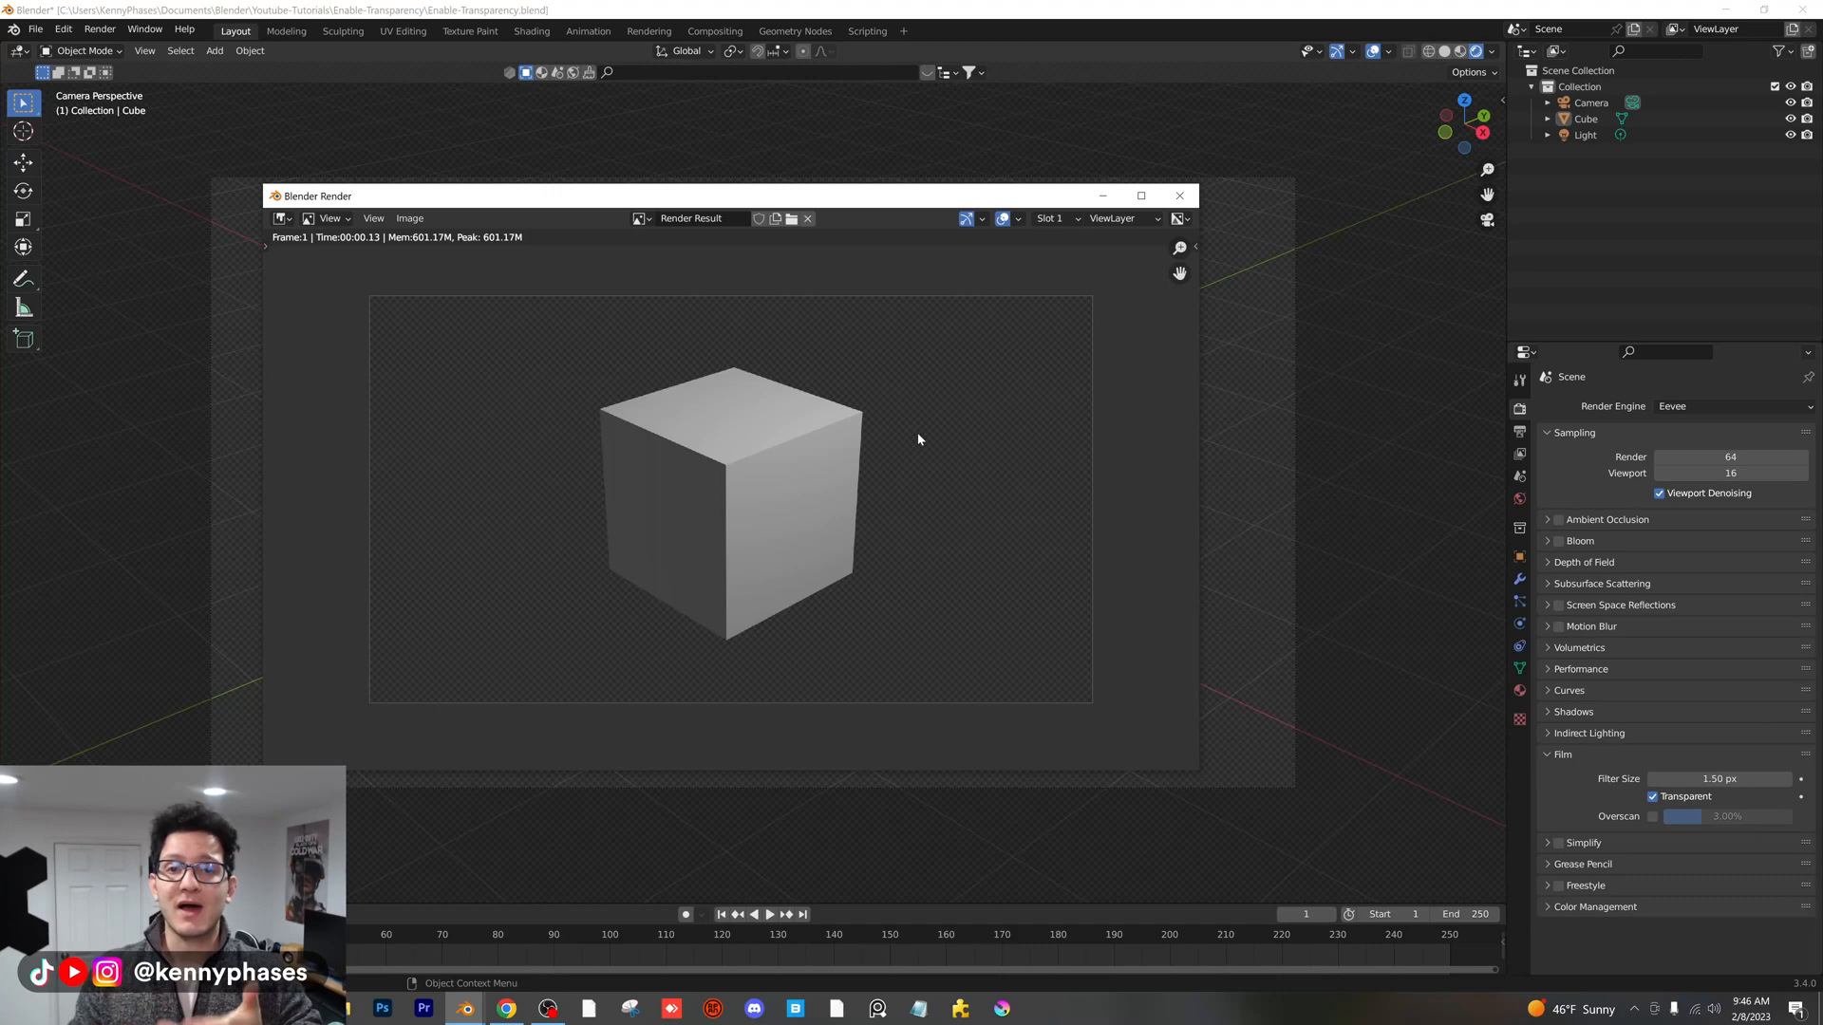
mouse_move(948, 419)
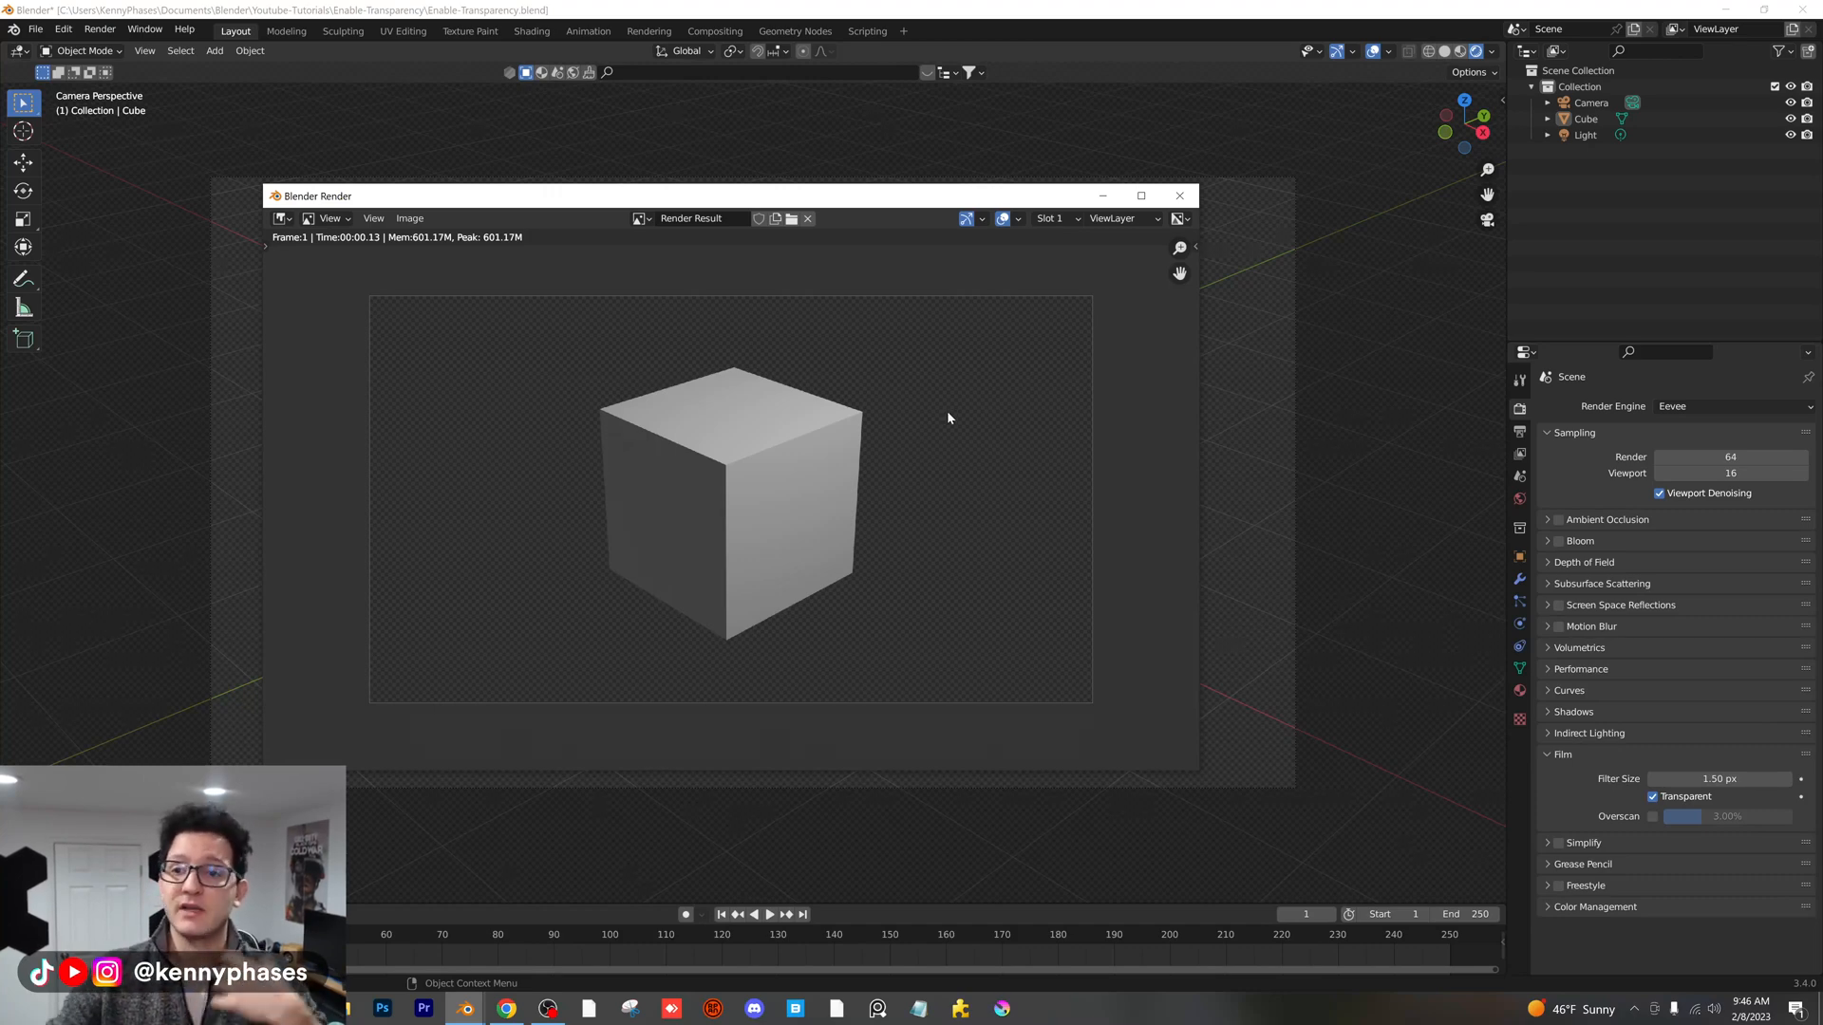
- Close the render, add an Ico Sphere and scale it up around the cube
click(214, 50)
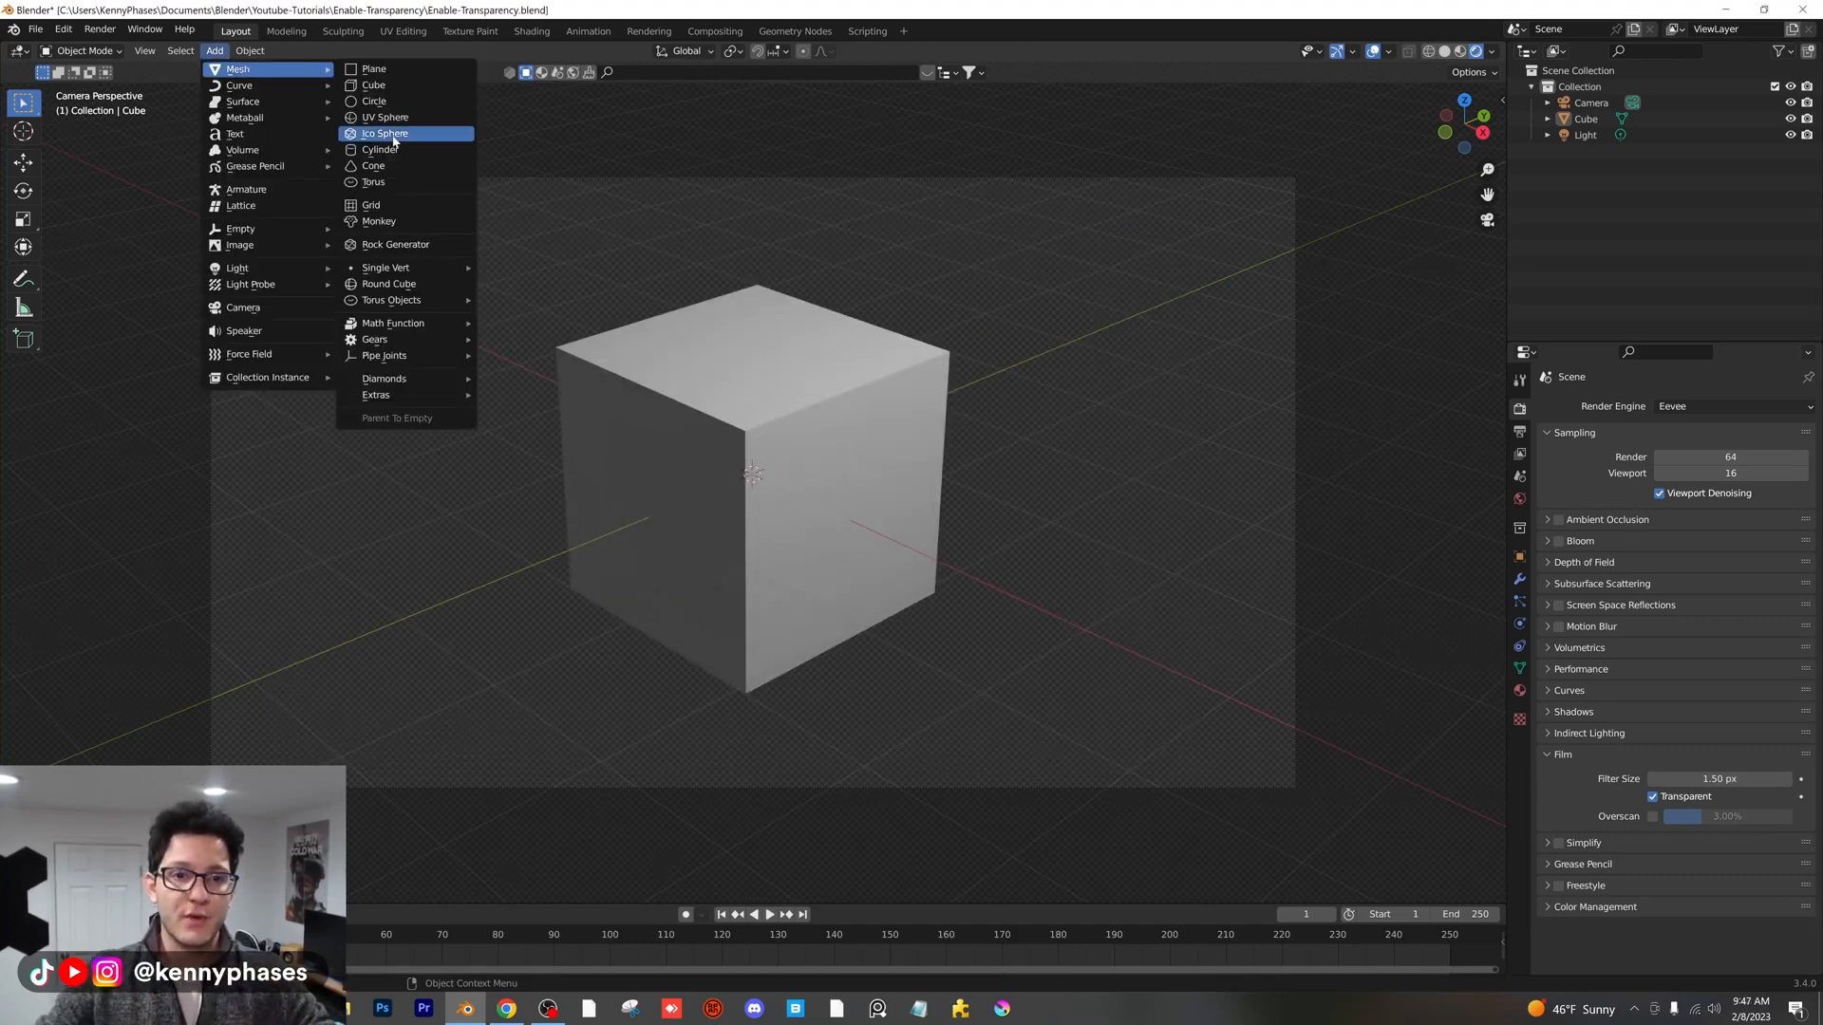
click(385, 116)
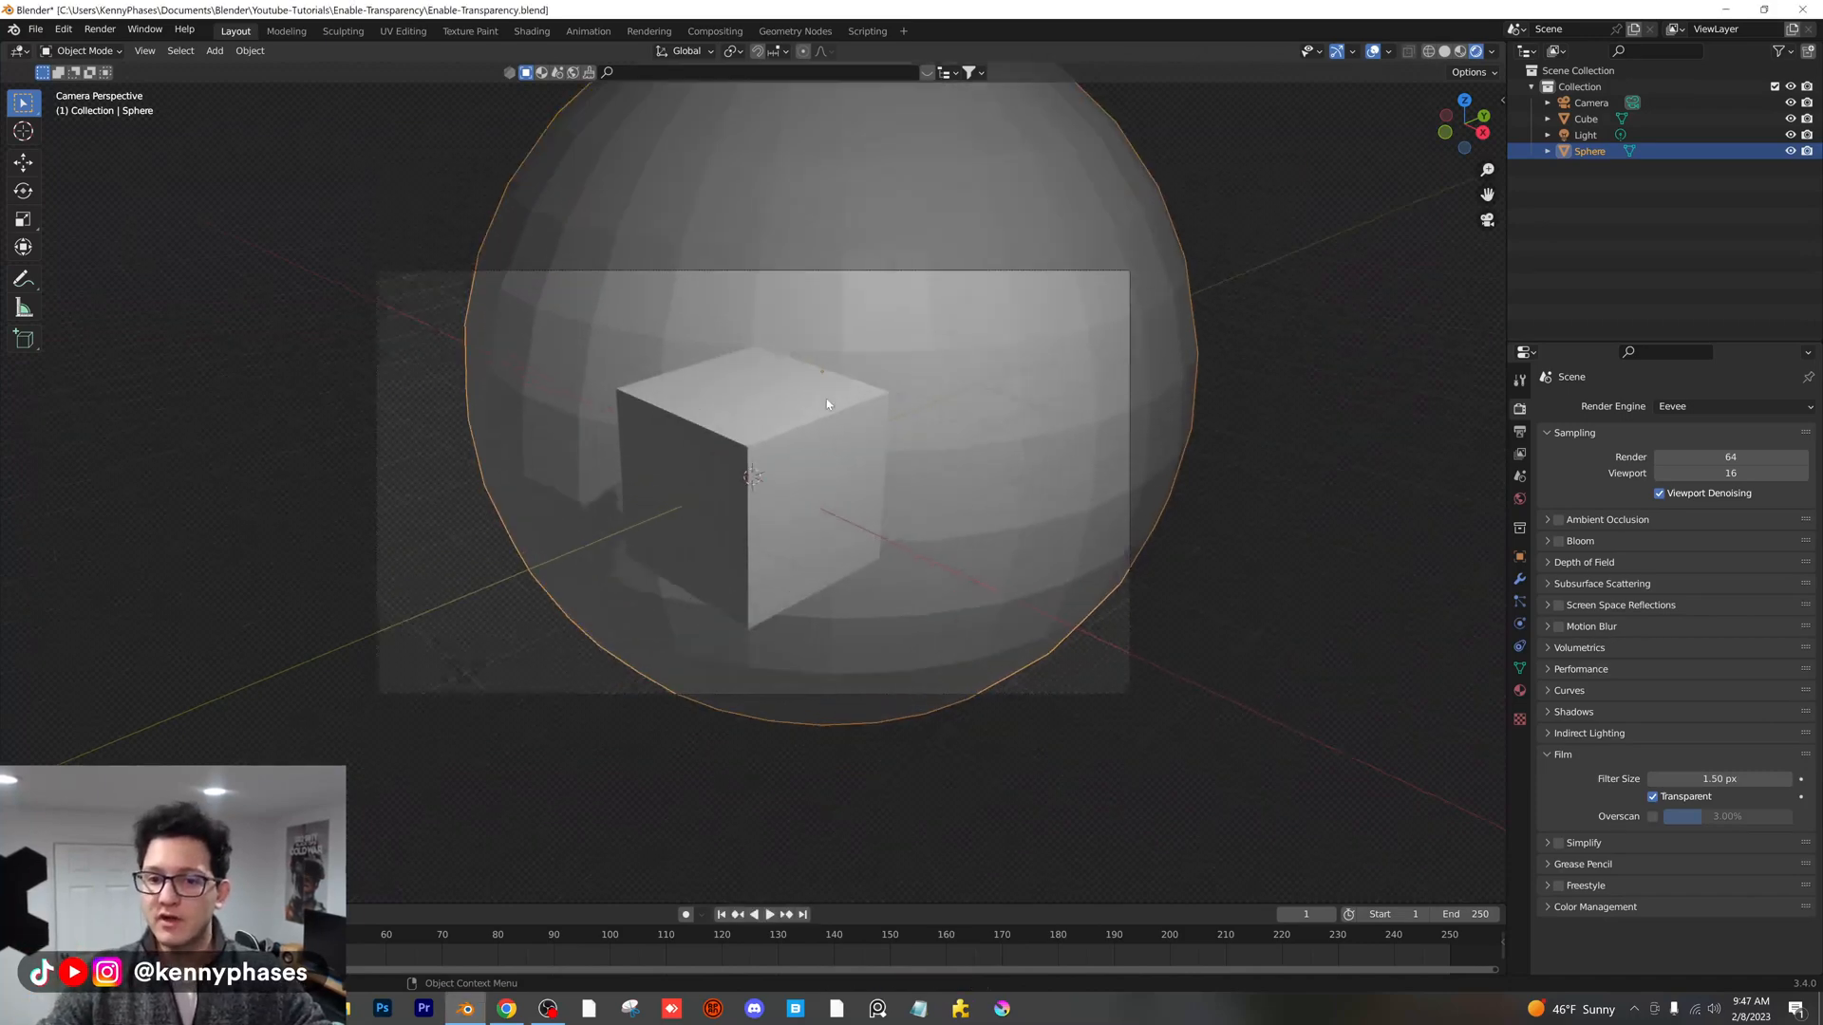
key(s)
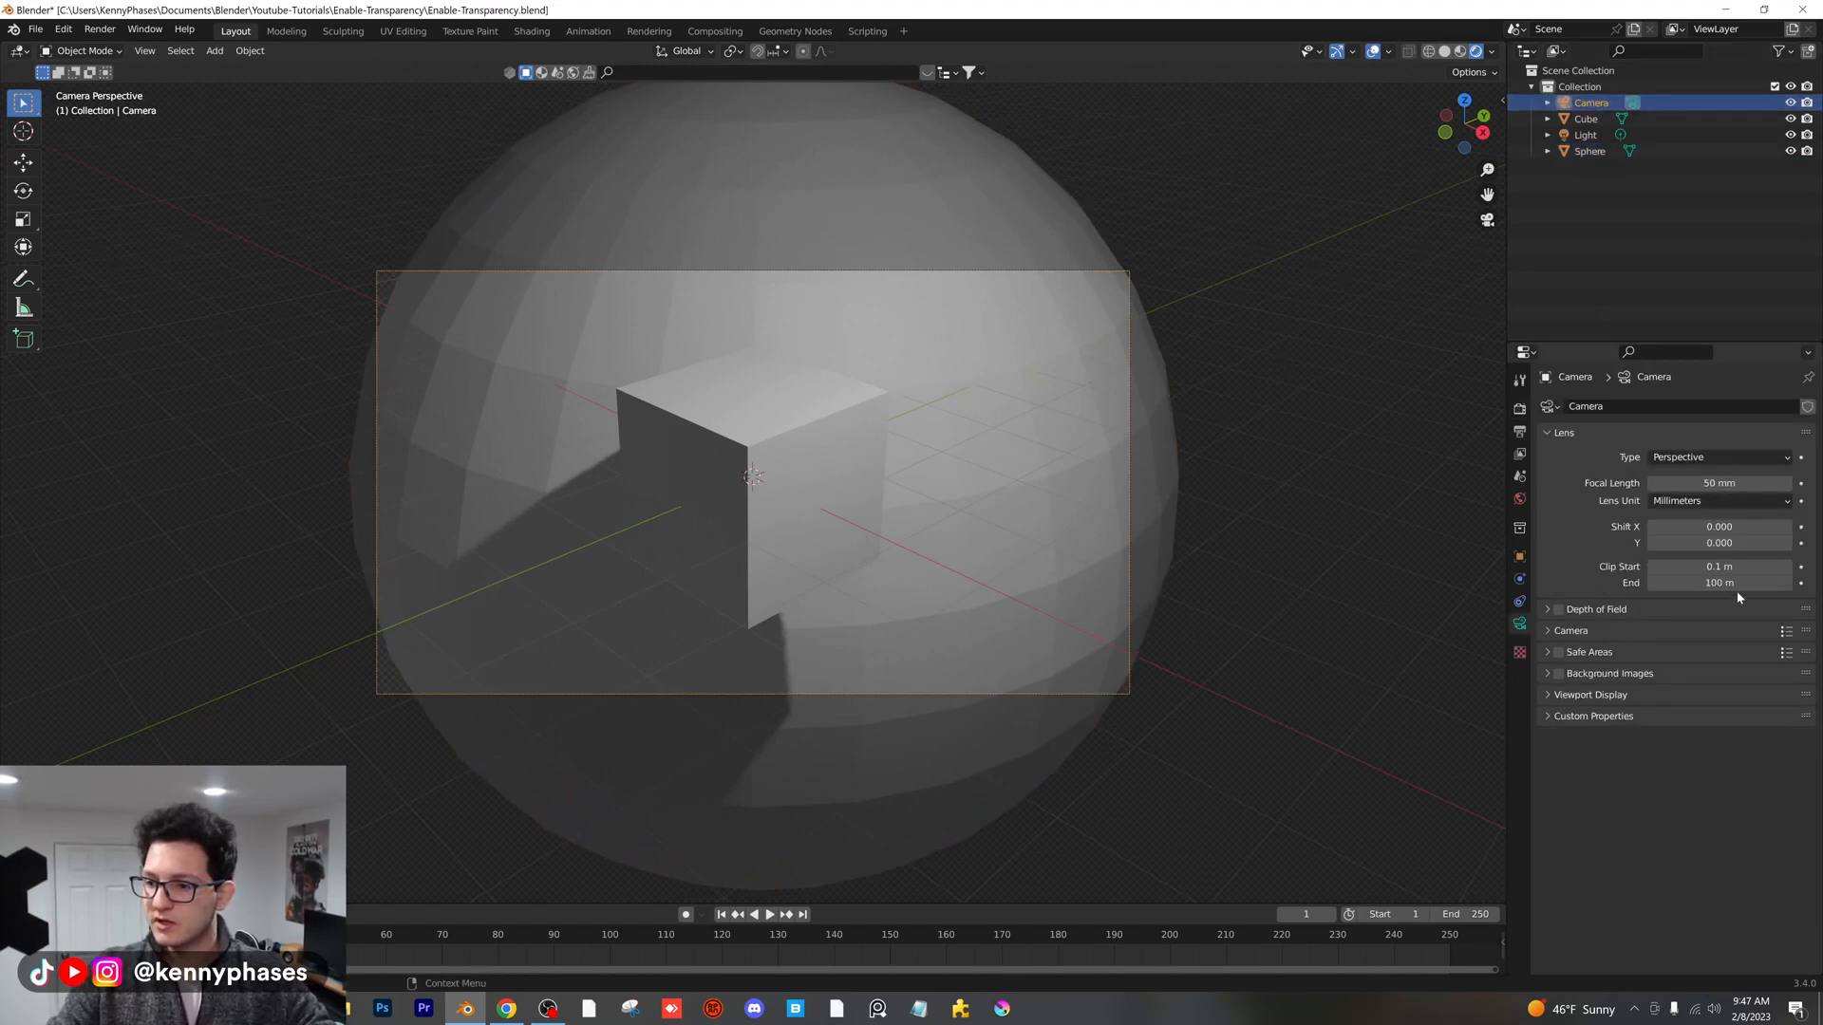
- Drag the camera's Clip End from 100 m down to about 13.1 m
drag(1718, 582, 1686, 582)
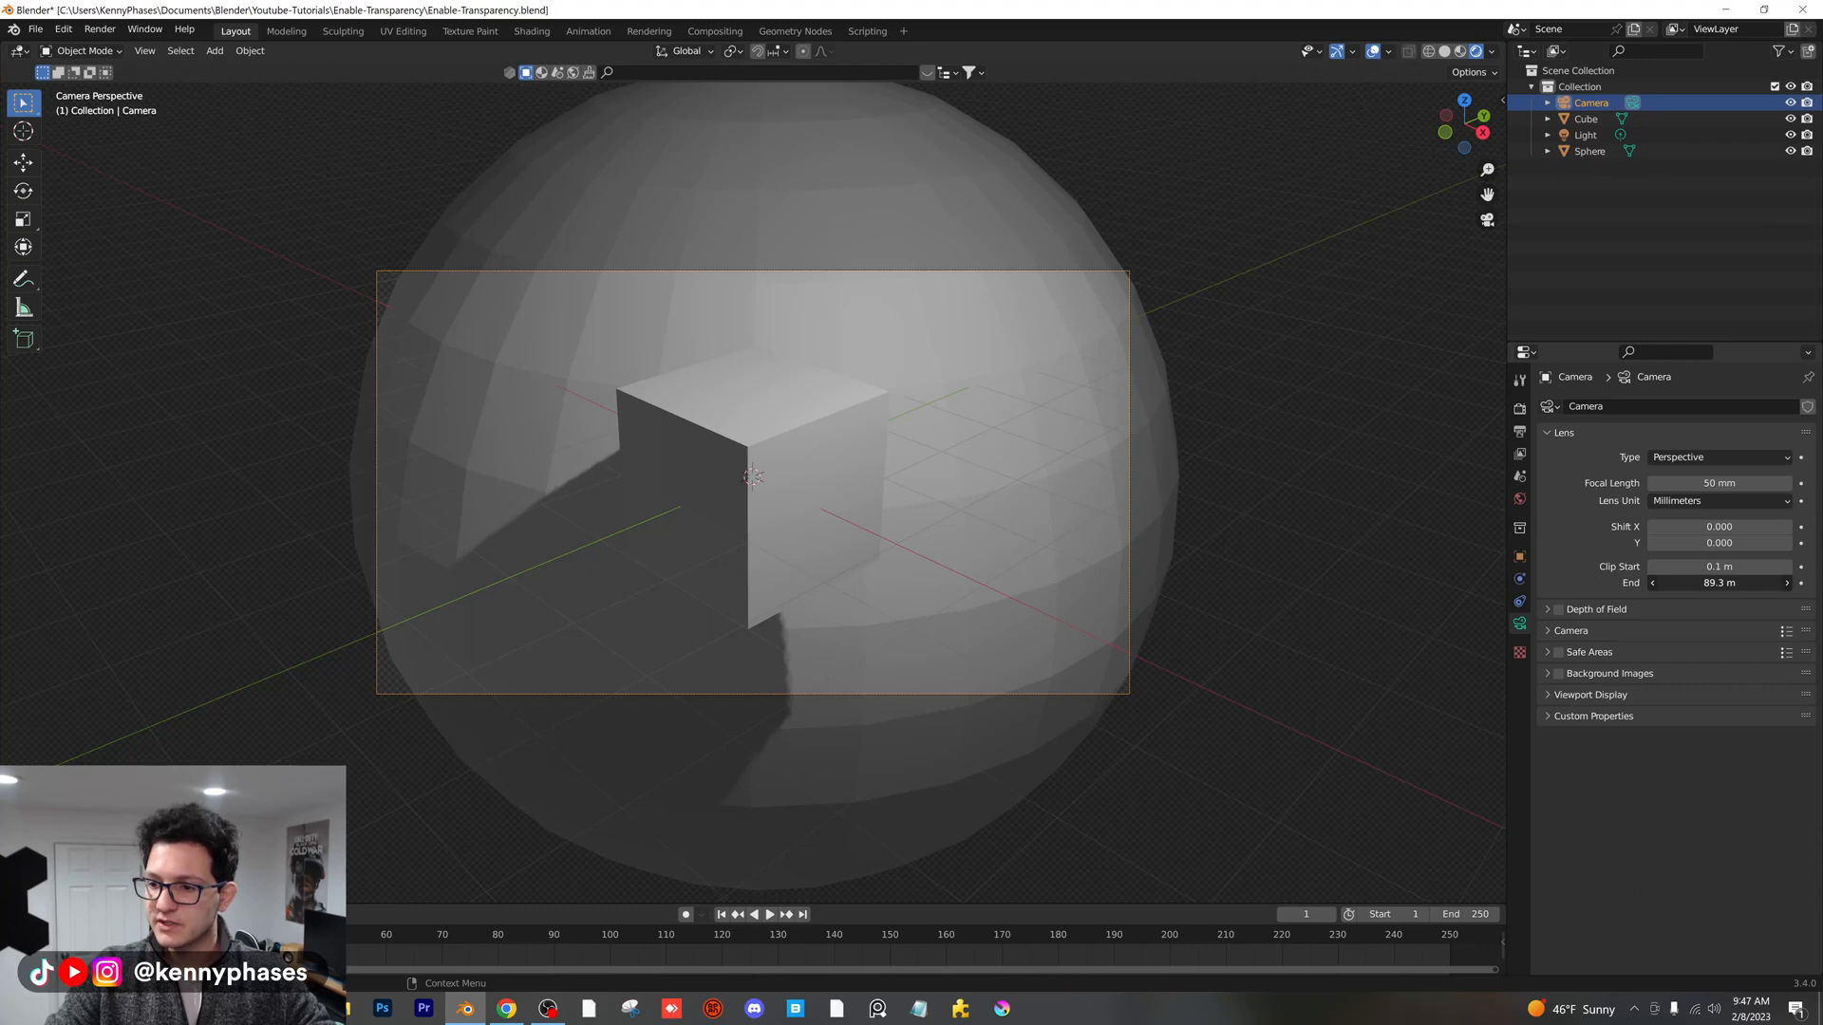
drag(1732, 582, 1715, 582)
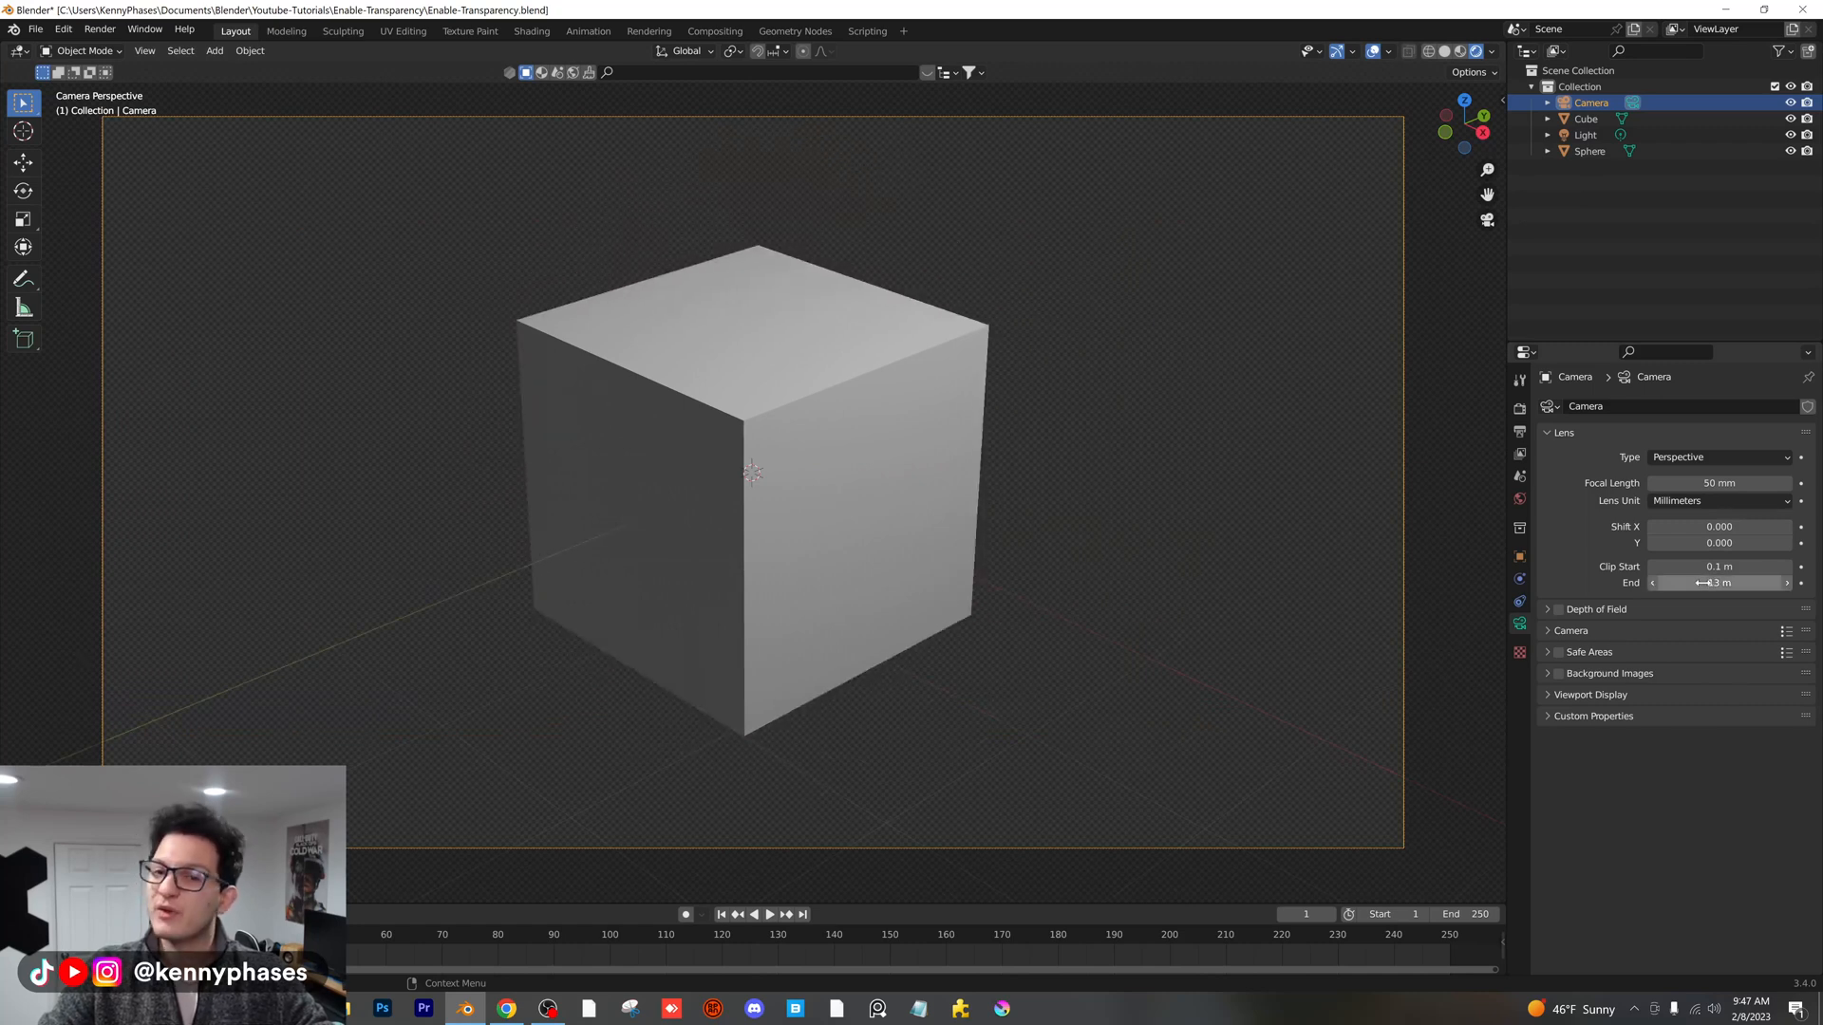
drag(1732, 582, 1709, 582)
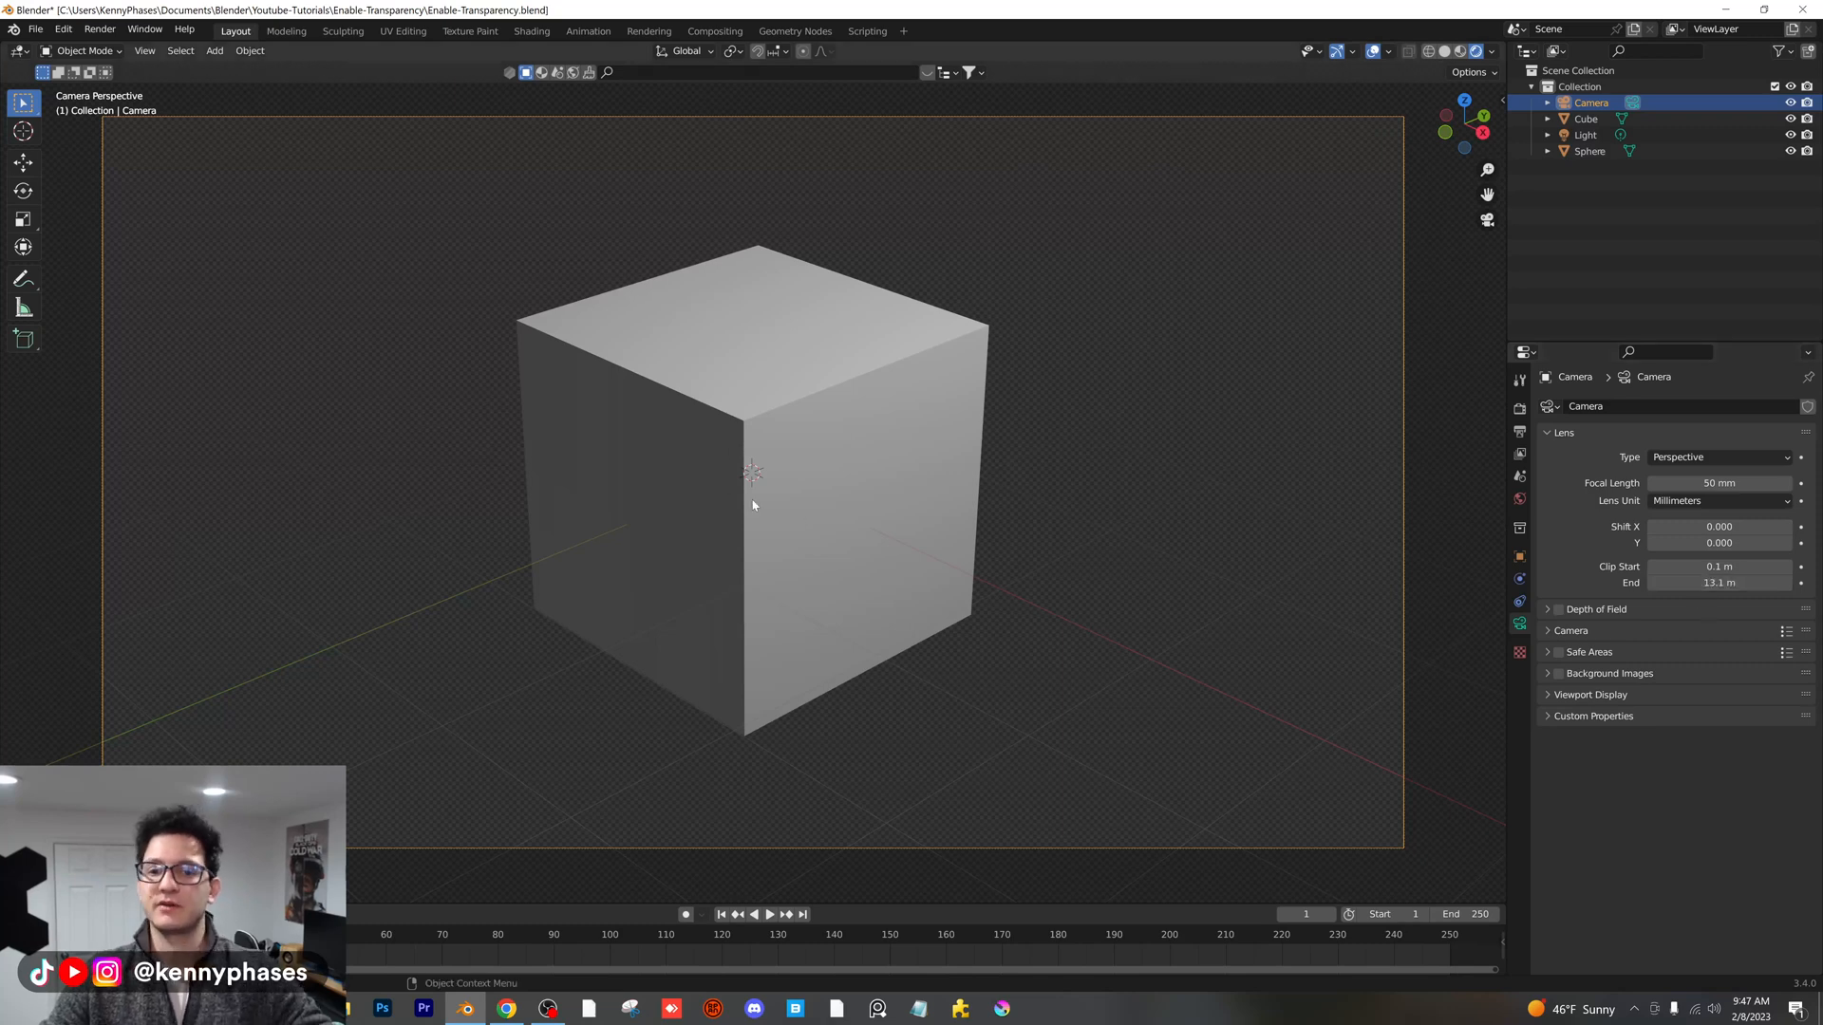
mouse_move(928, 497)
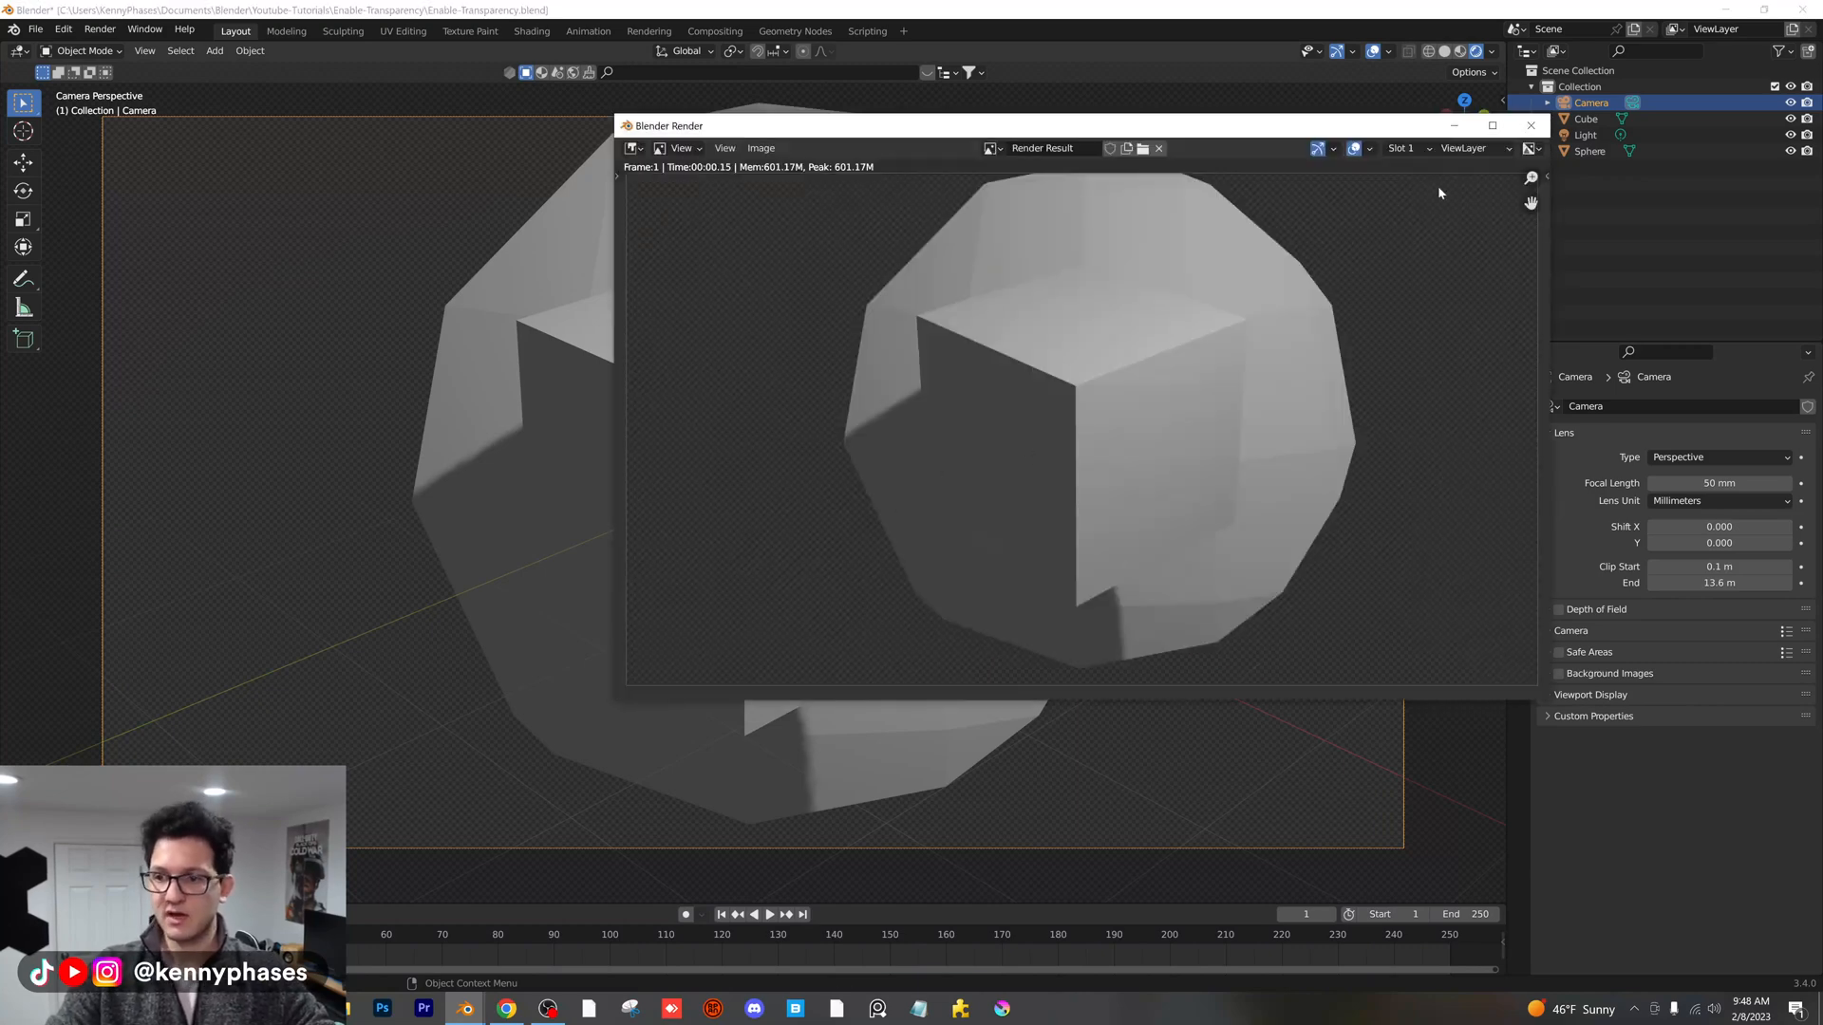
mouse_move(1389, 333)
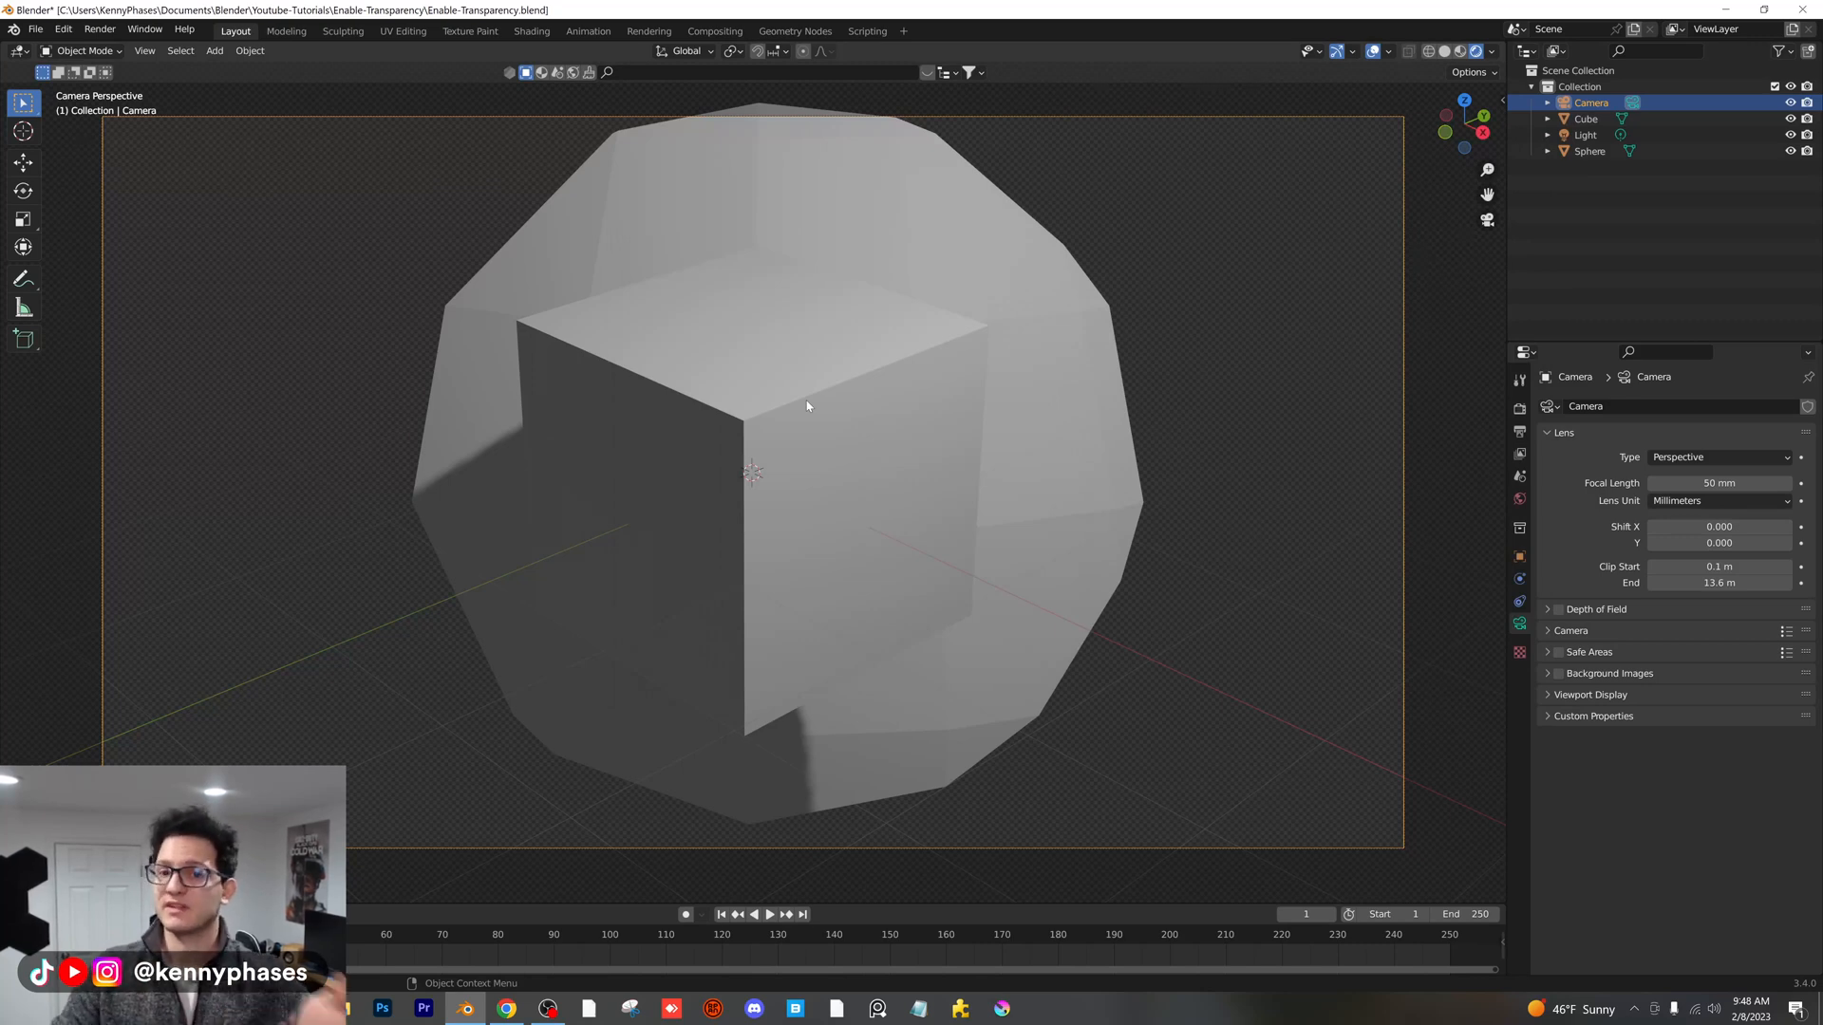
- Hide the Sphere in the Outliner so the render shows only the cube
click(1789, 151)
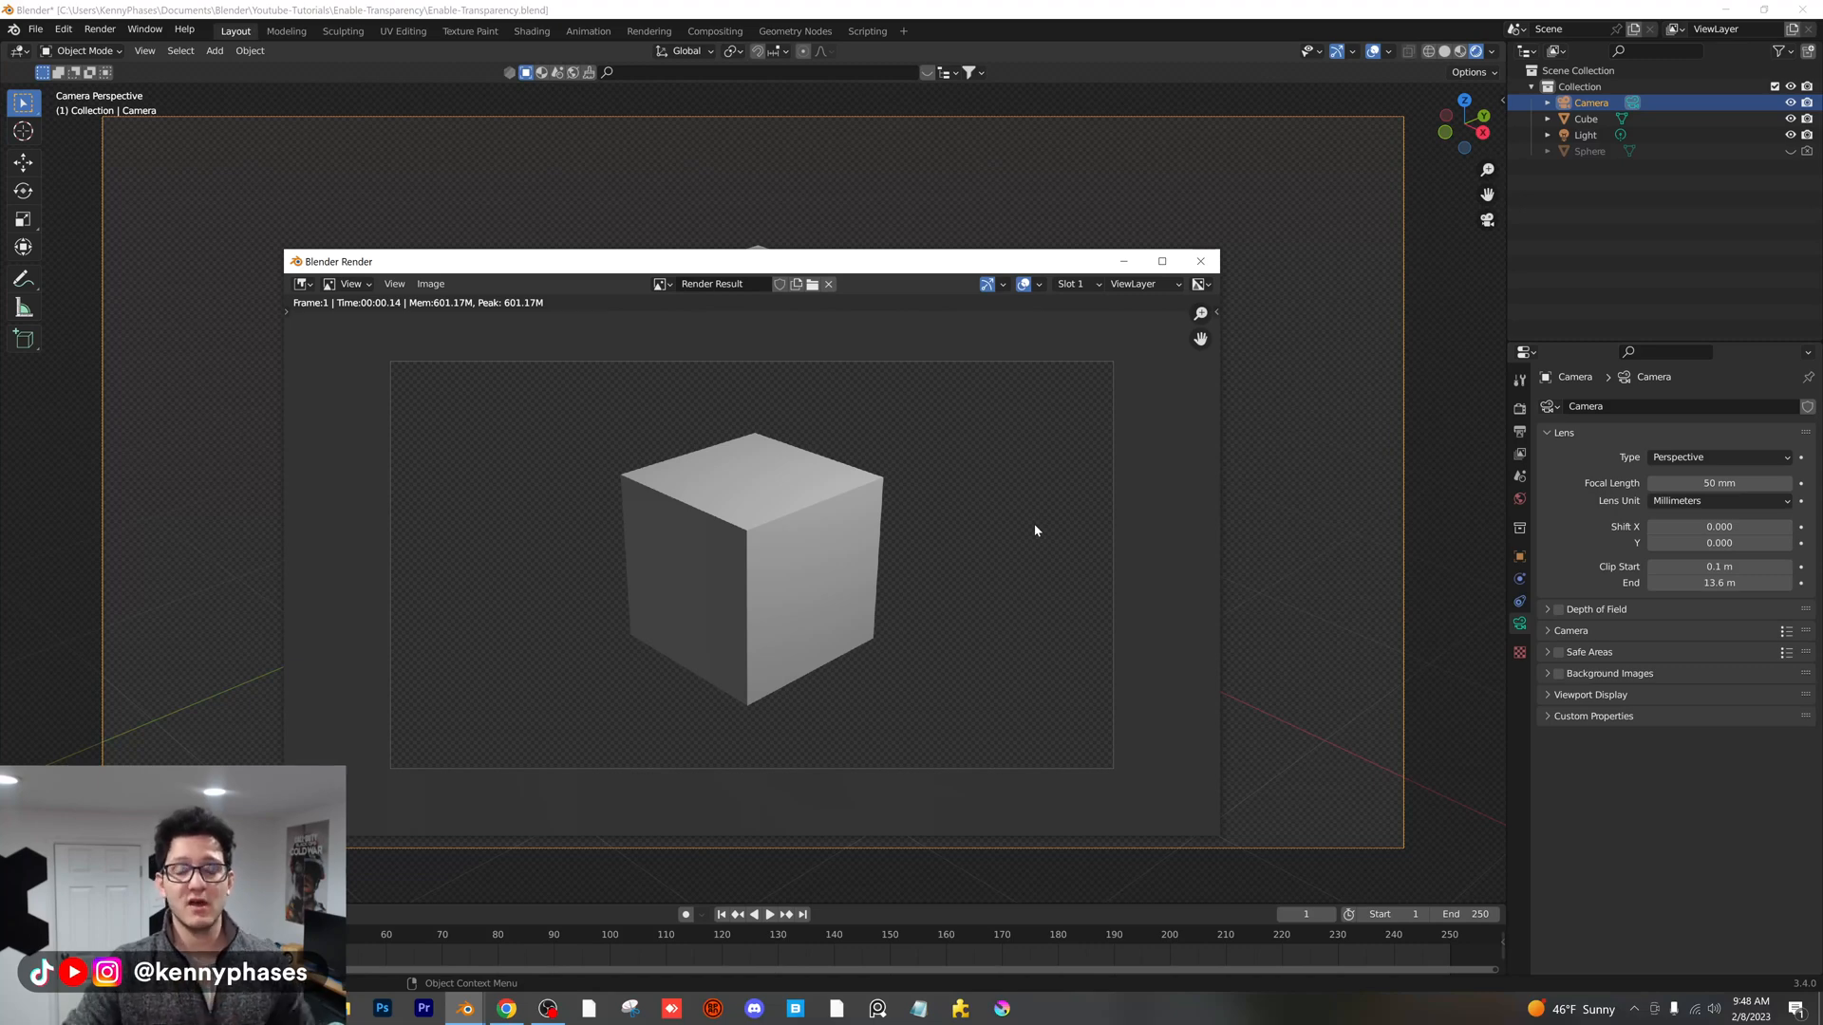
mouse_move(439, 586)
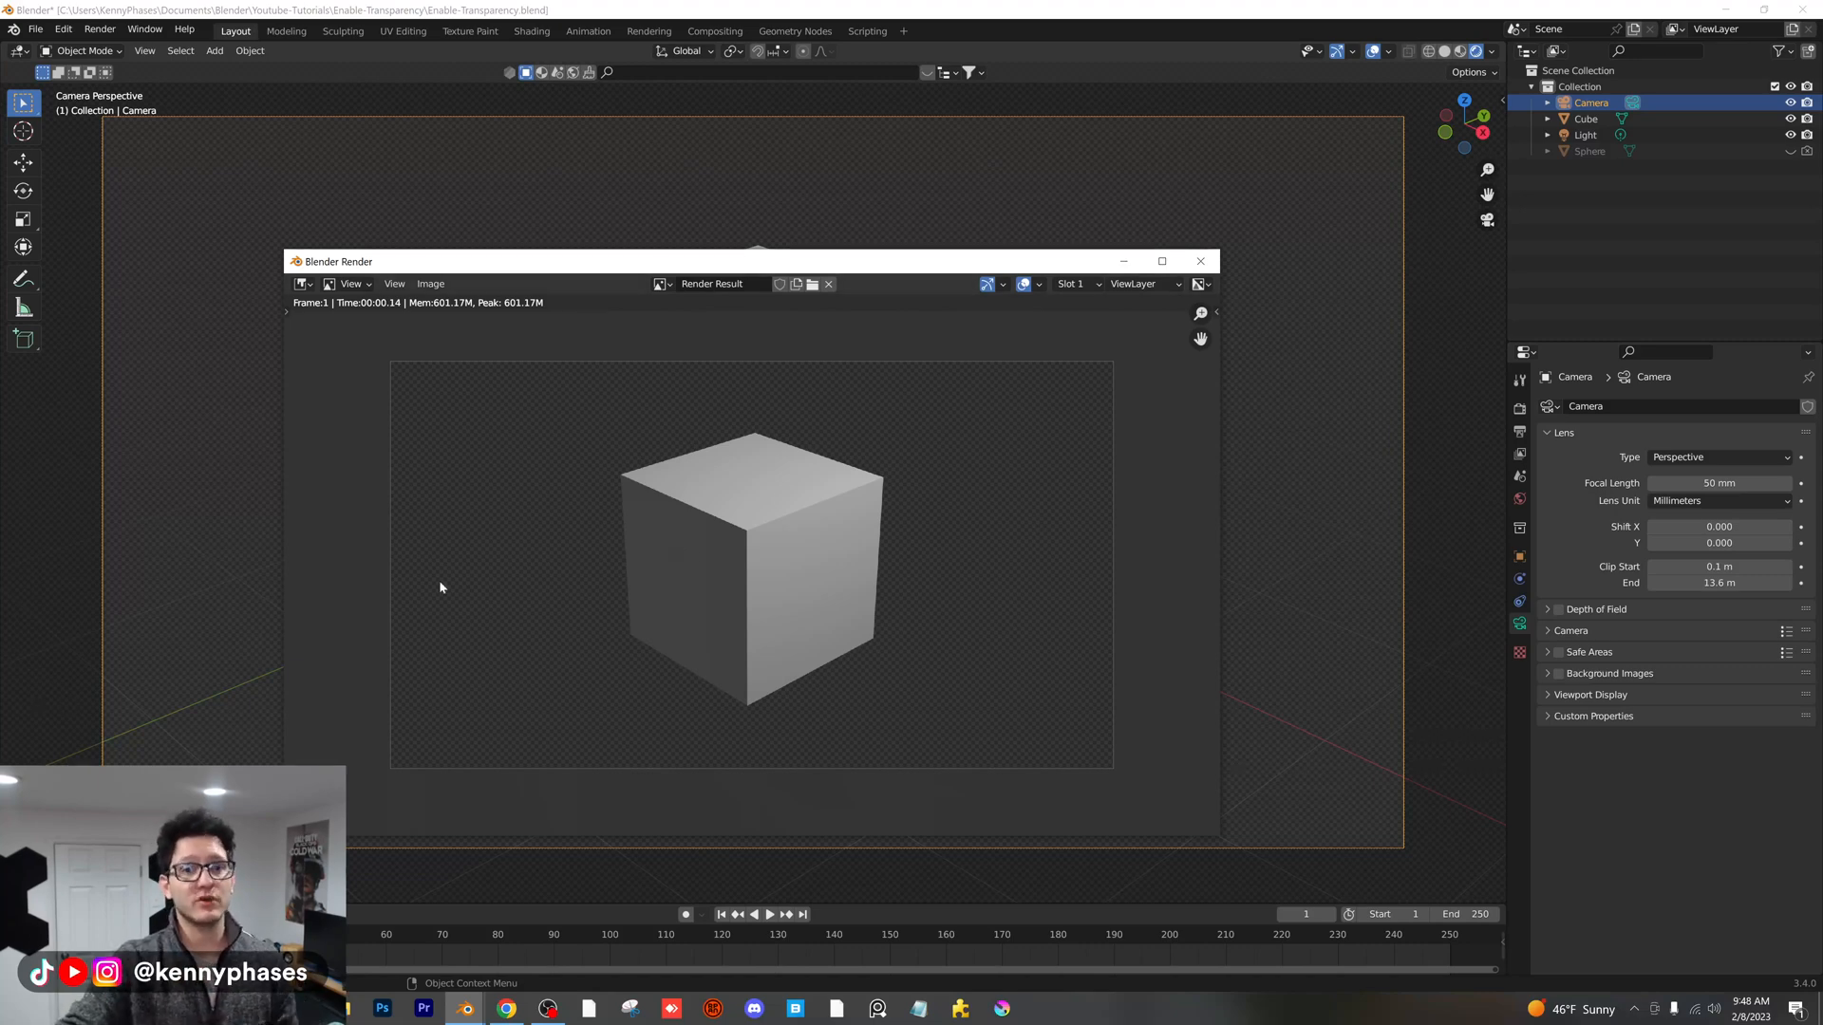